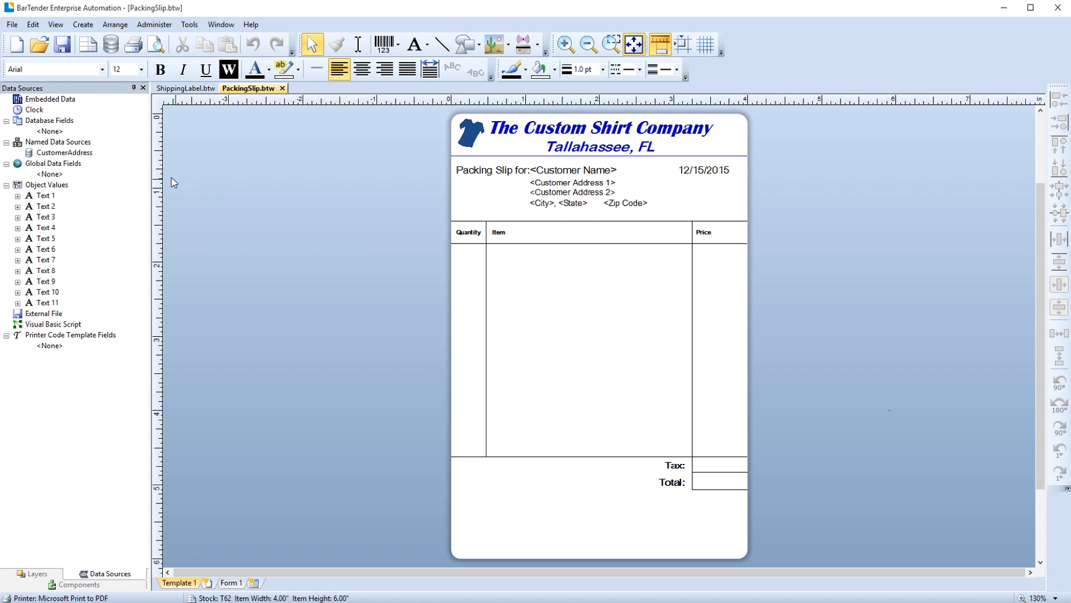
# Step: Launch the Database Setup Wizard from the File menu for the packing slip
pyautogui.click(12, 25)
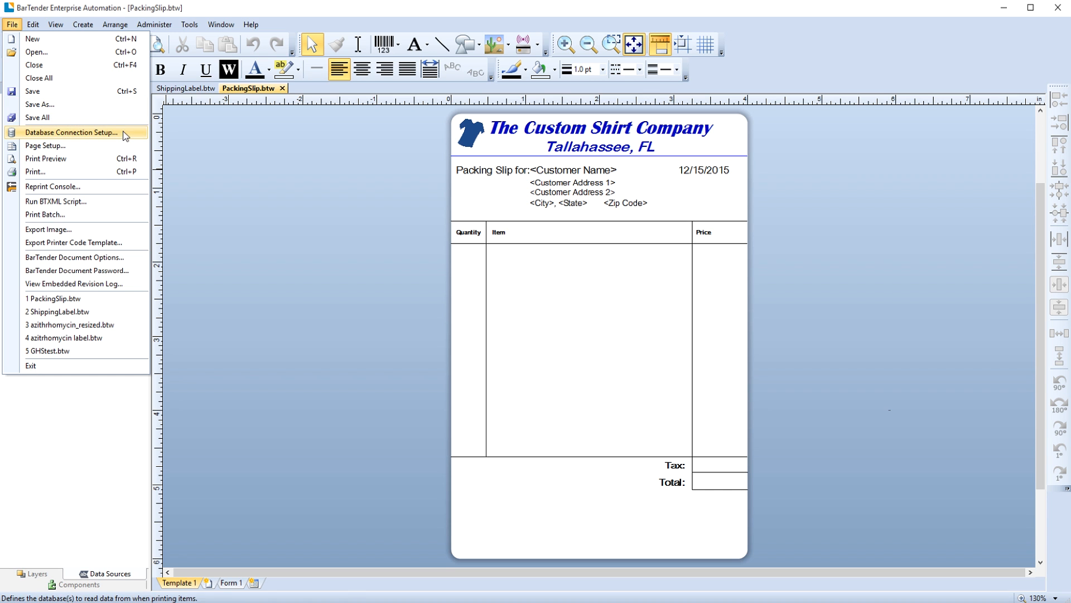
pyautogui.click(72, 132)
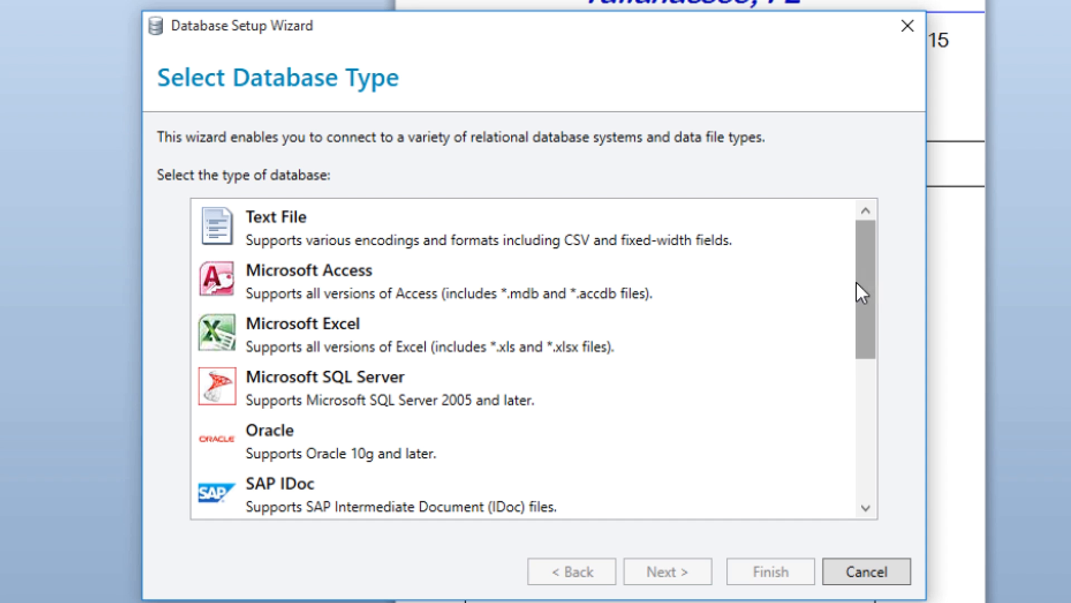
# Step: Choose Microsoft Excel as the database type and select the CustomShirtClients.xlsx workbook
pyautogui.click(302, 334)
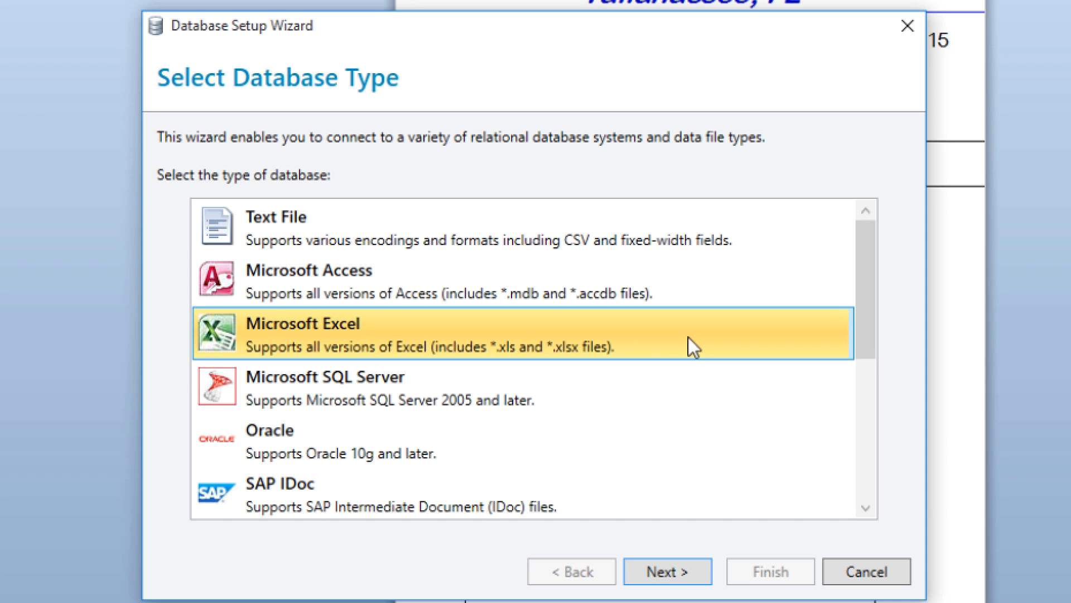
pyautogui.click(667, 572)
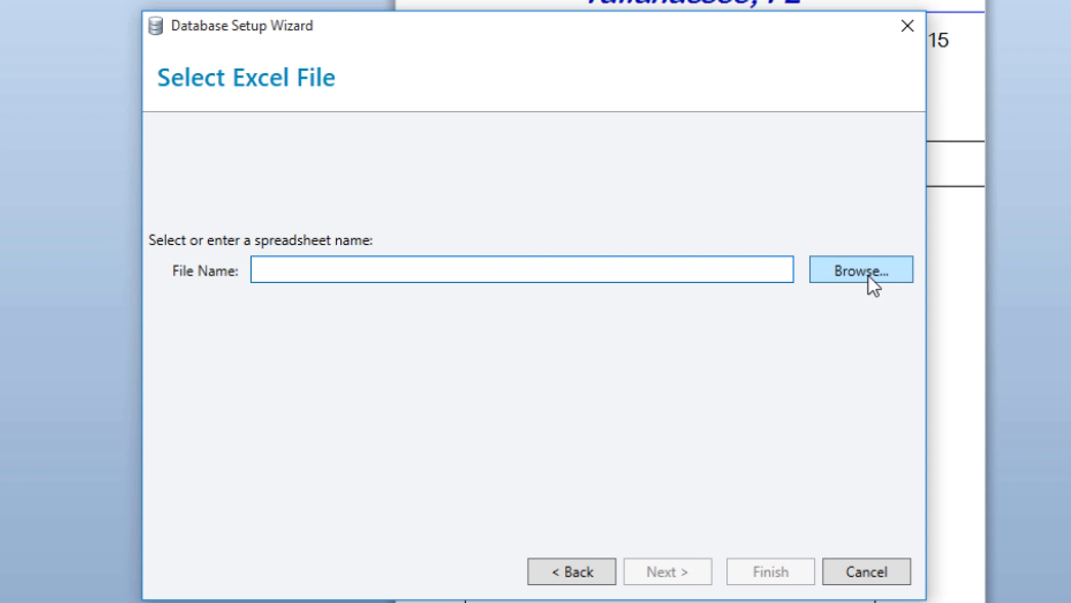
pyautogui.click(859, 269)
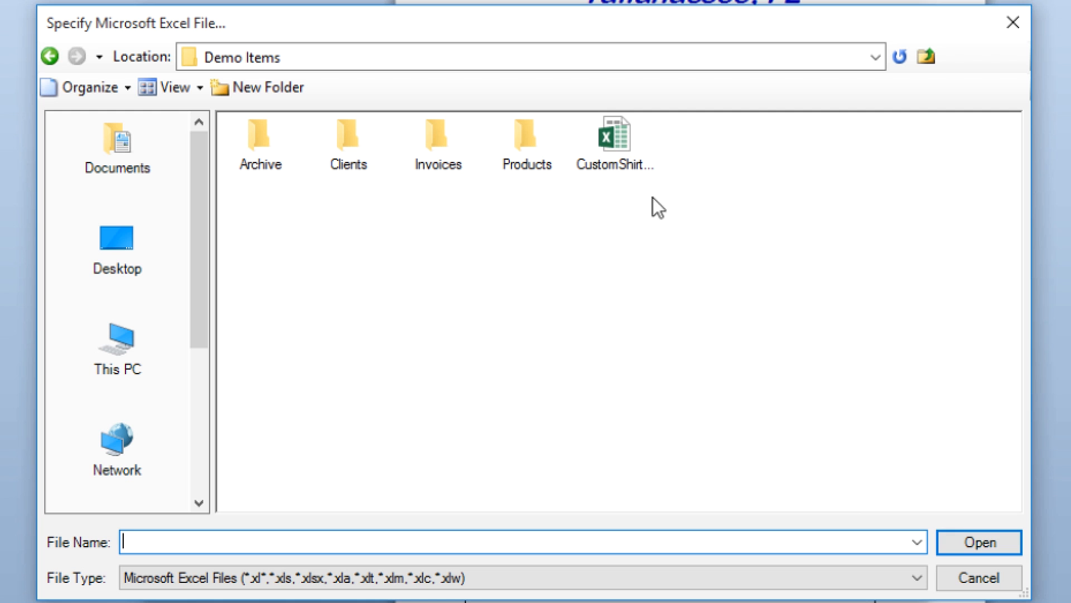
pyautogui.click(617, 137)
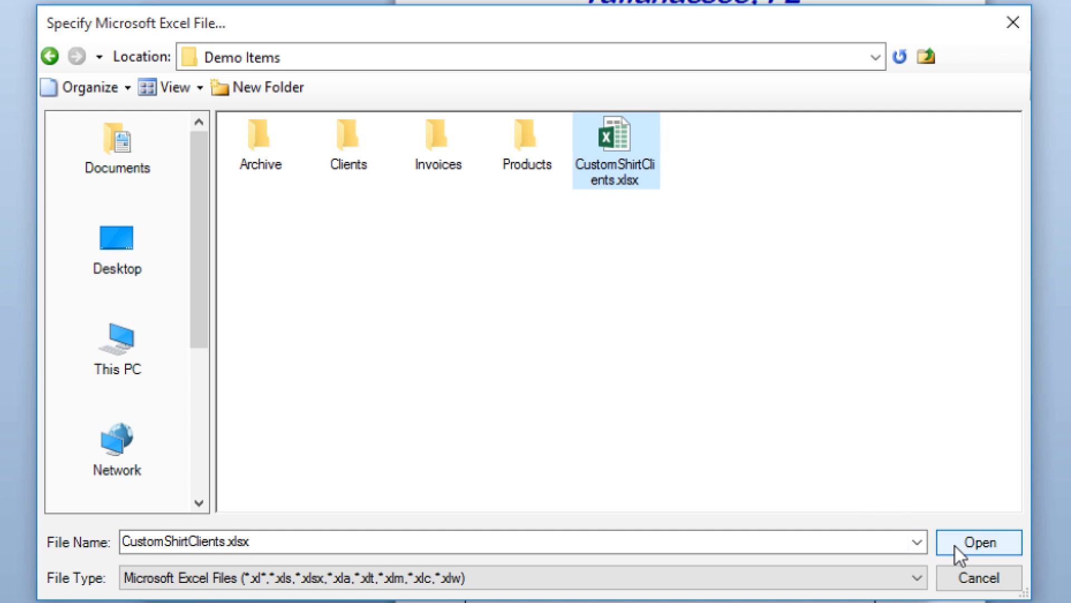
pyautogui.click(983, 543)
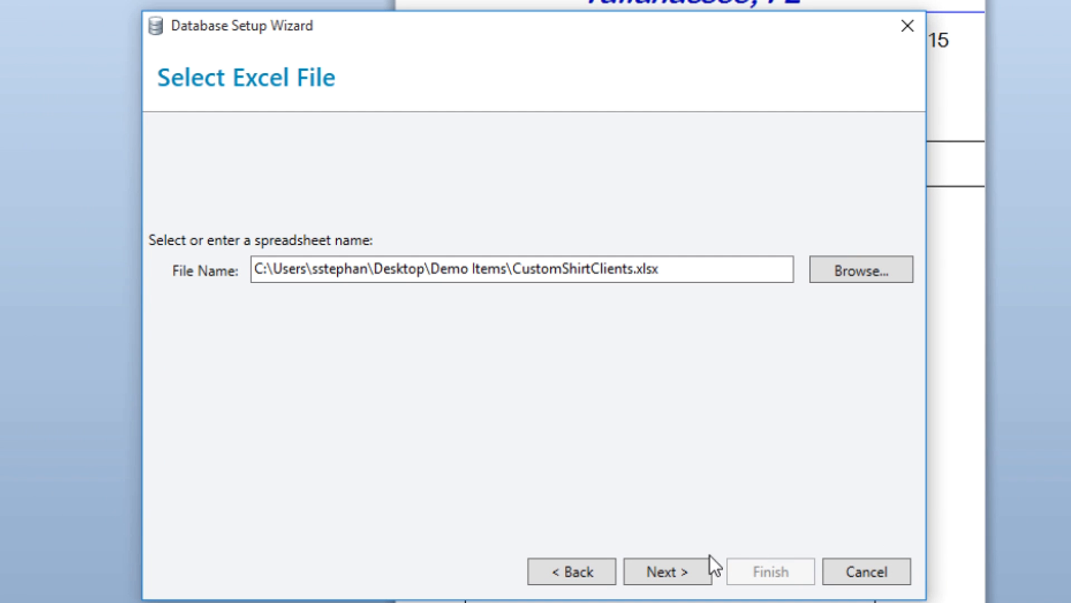
# Step: Try adding Sheet2$, go back, and finish the connection using only Sheet1$
pyautogui.click(666, 587)
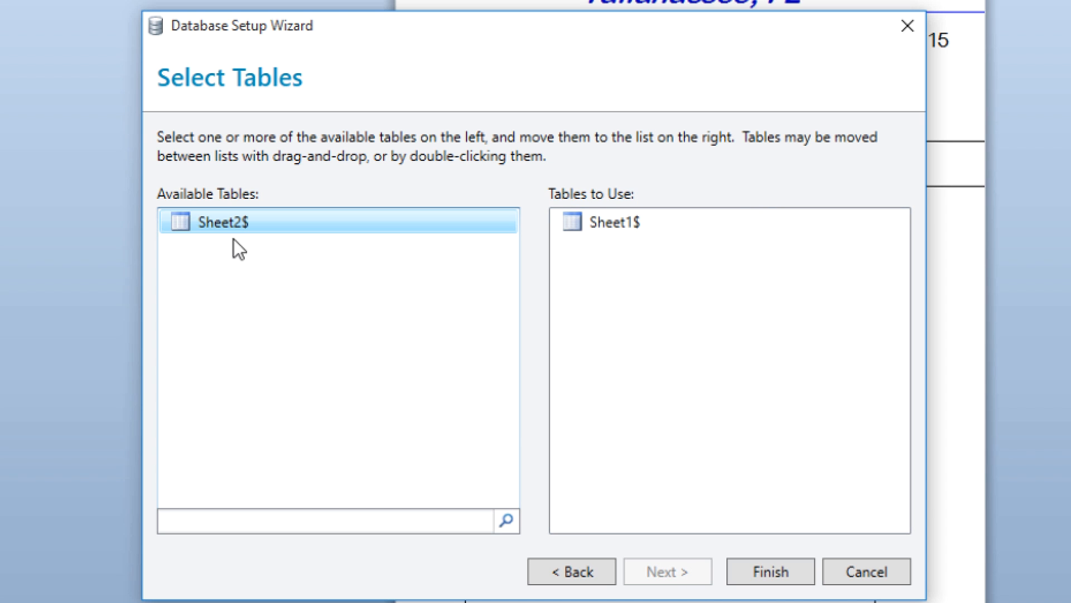
pyautogui.doubleClick(221, 222)
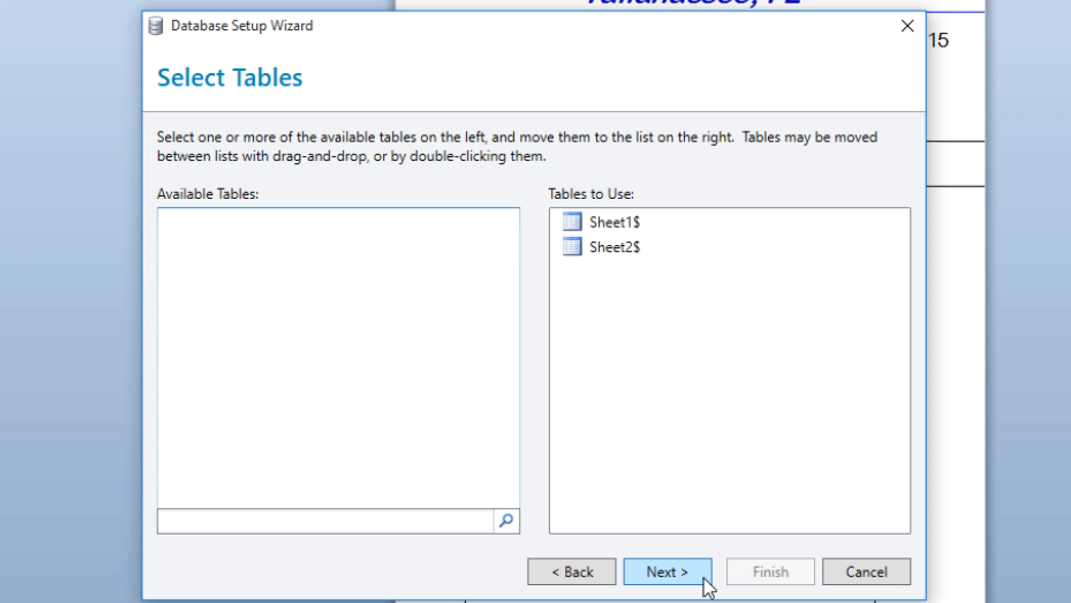
pyautogui.click(667, 587)
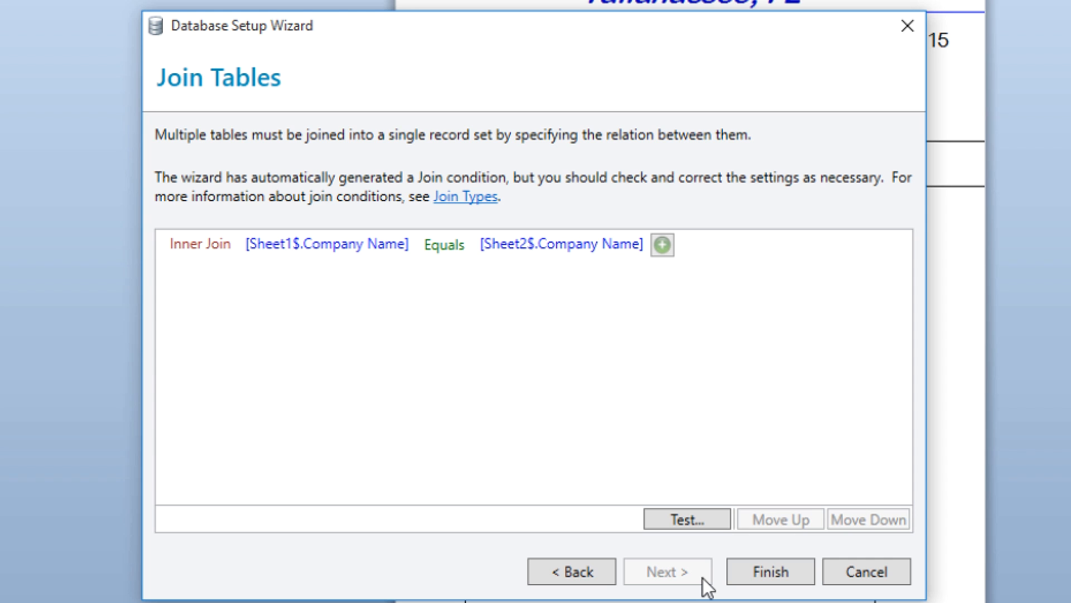
pyautogui.click(571, 572)
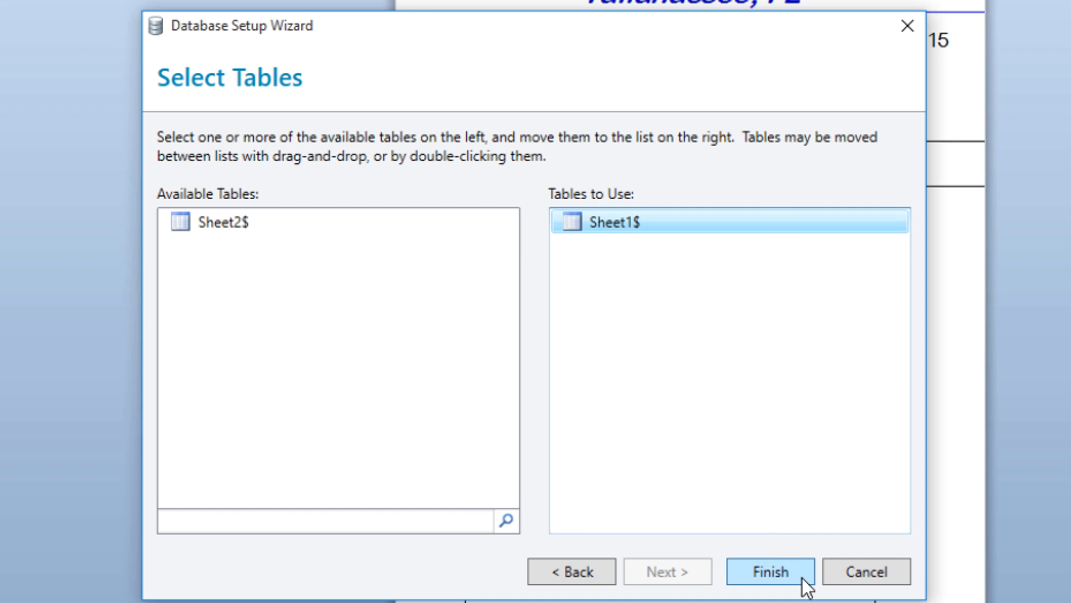
pyautogui.click(771, 571)
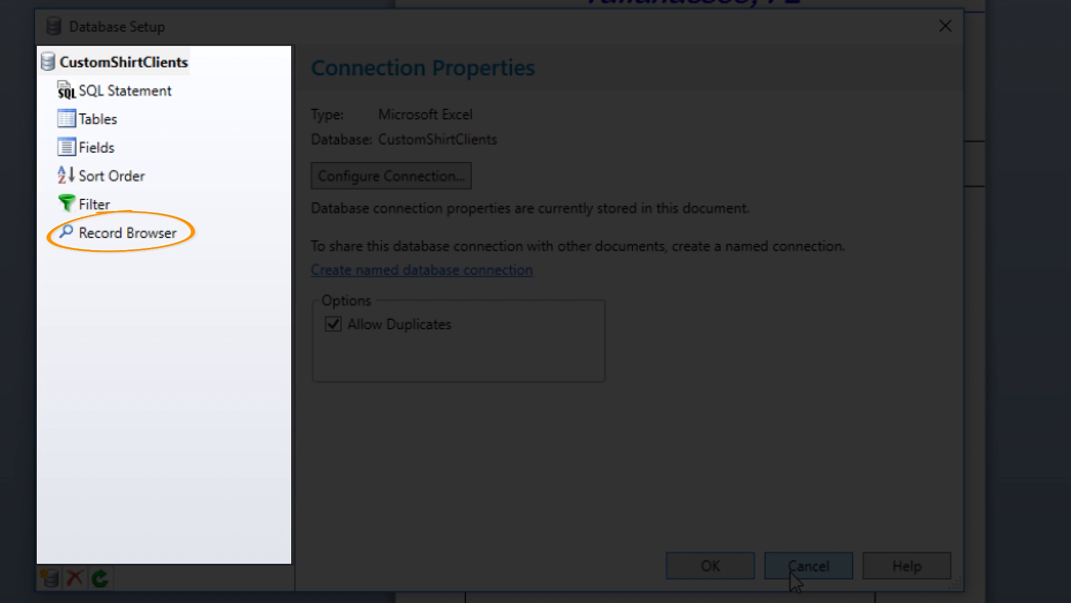
pyautogui.click(128, 232)
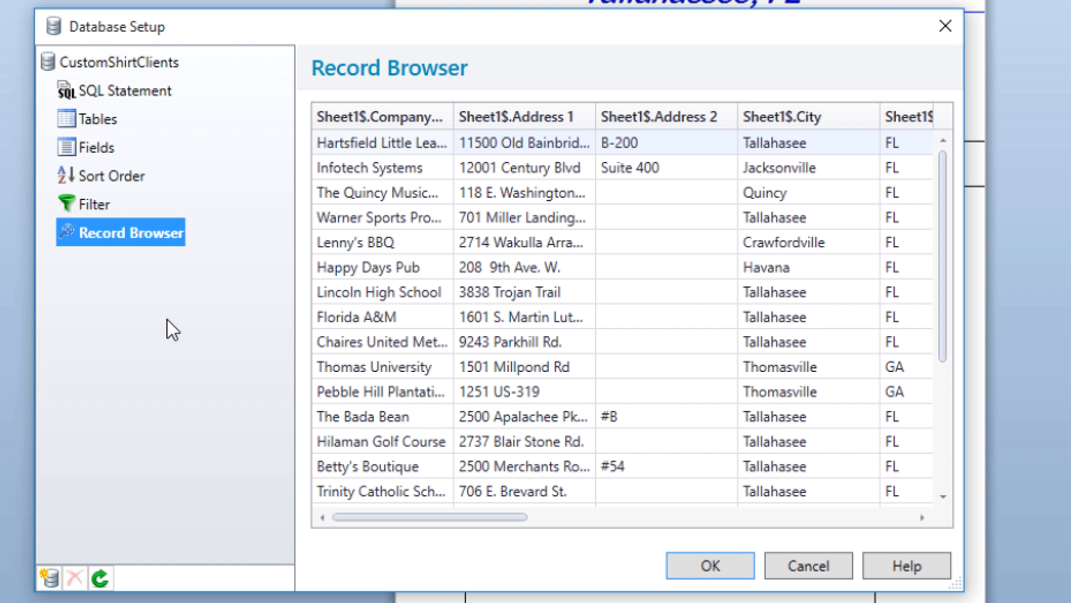
pyautogui.moveTo(192, 64)
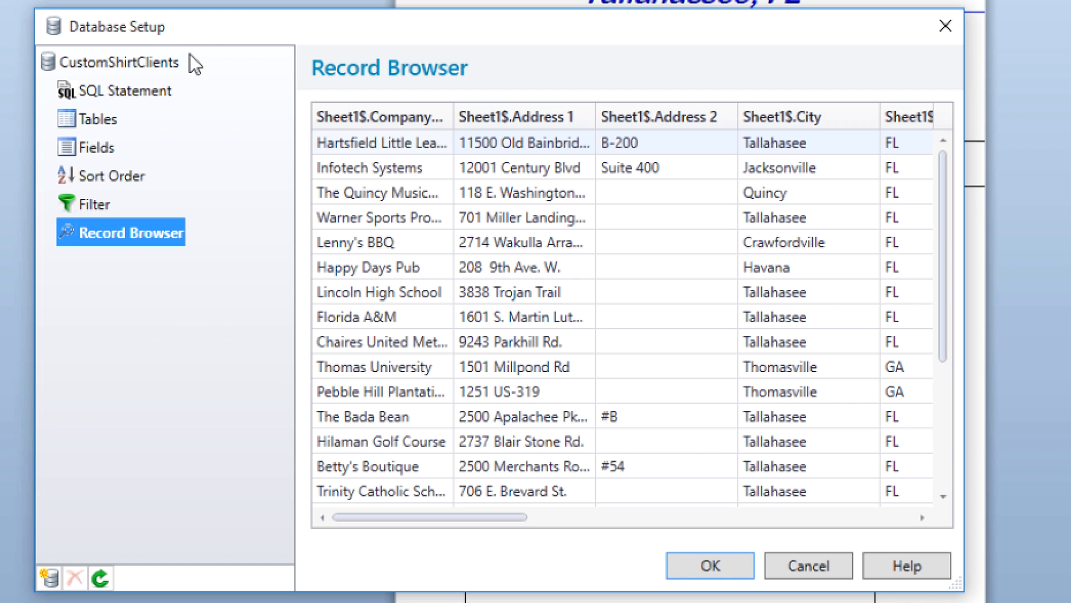
pyautogui.click(121, 62)
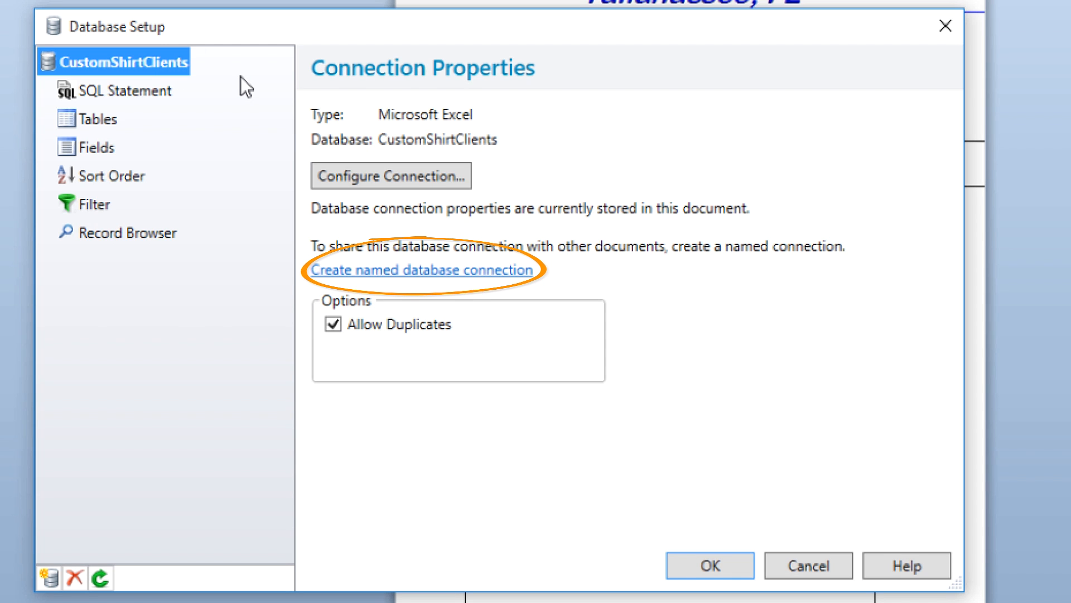
pyautogui.moveTo(236, 97)
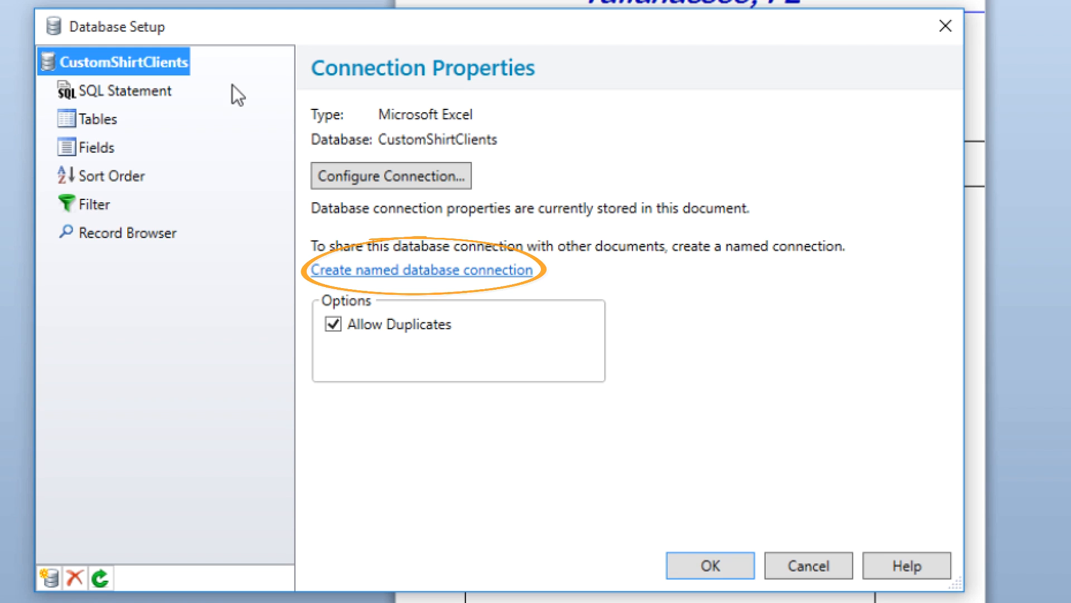
# Step: Save the connection as the named connection 'CustomerAddresses' and confirm Database Setup
pyautogui.click(421, 270)
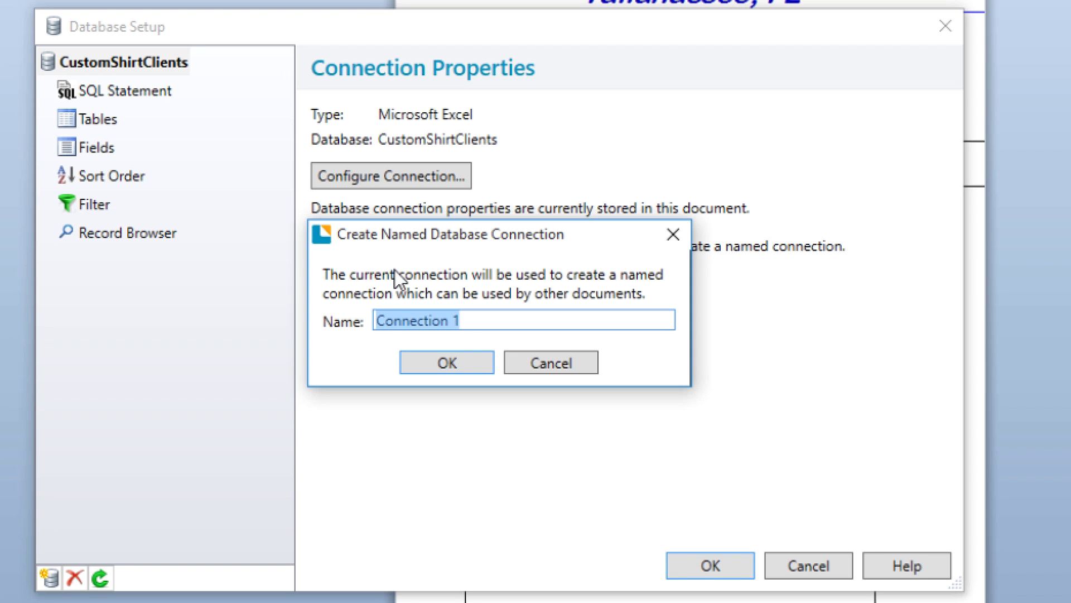
pyautogui.moveTo(801, 452)
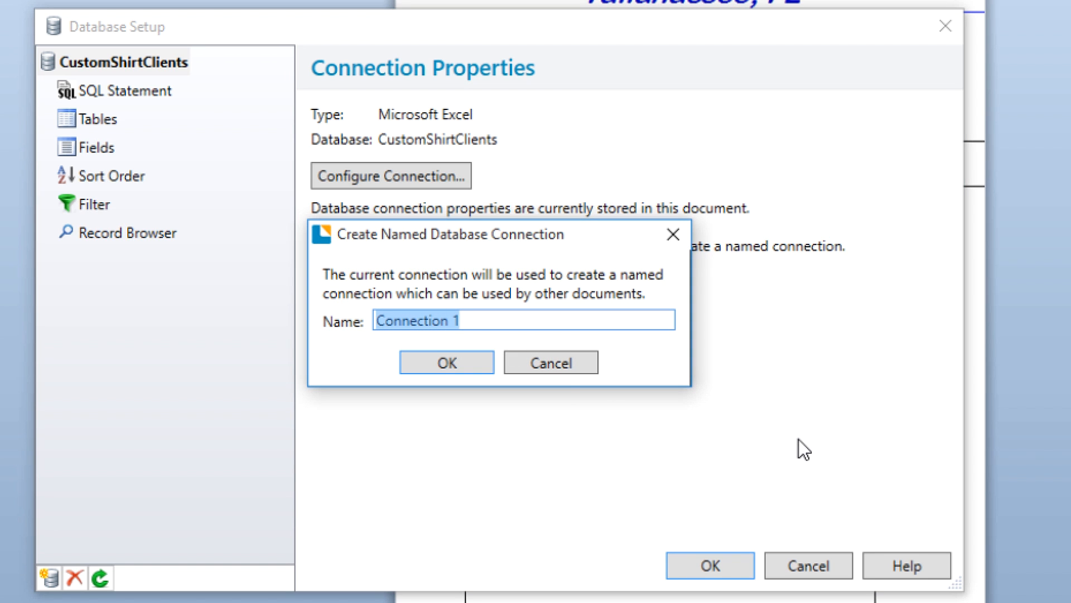
pyautogui.write('Custome')
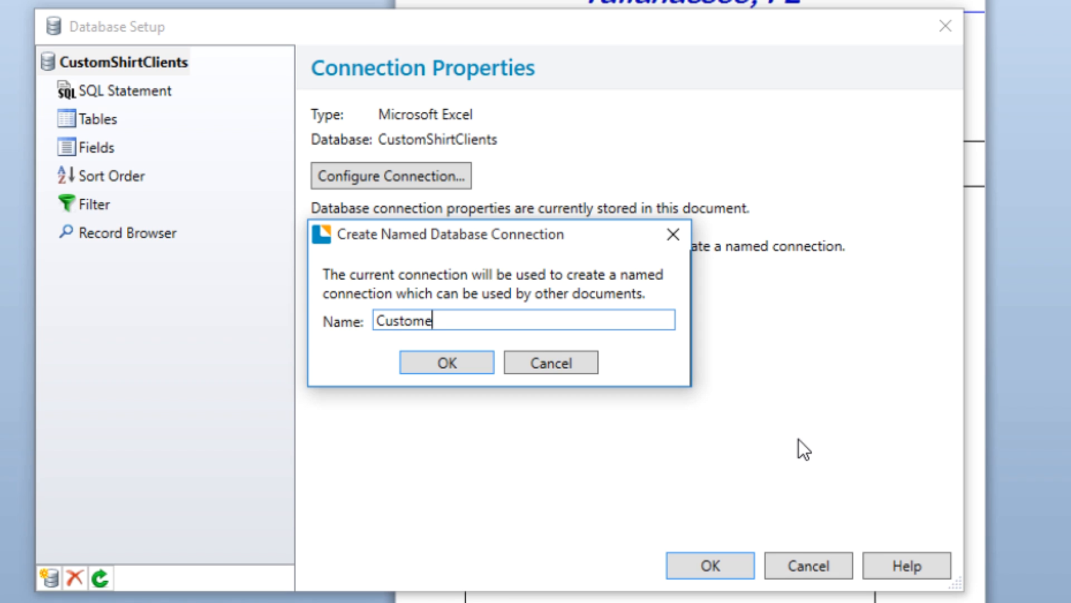
pyautogui.write('rAddre')
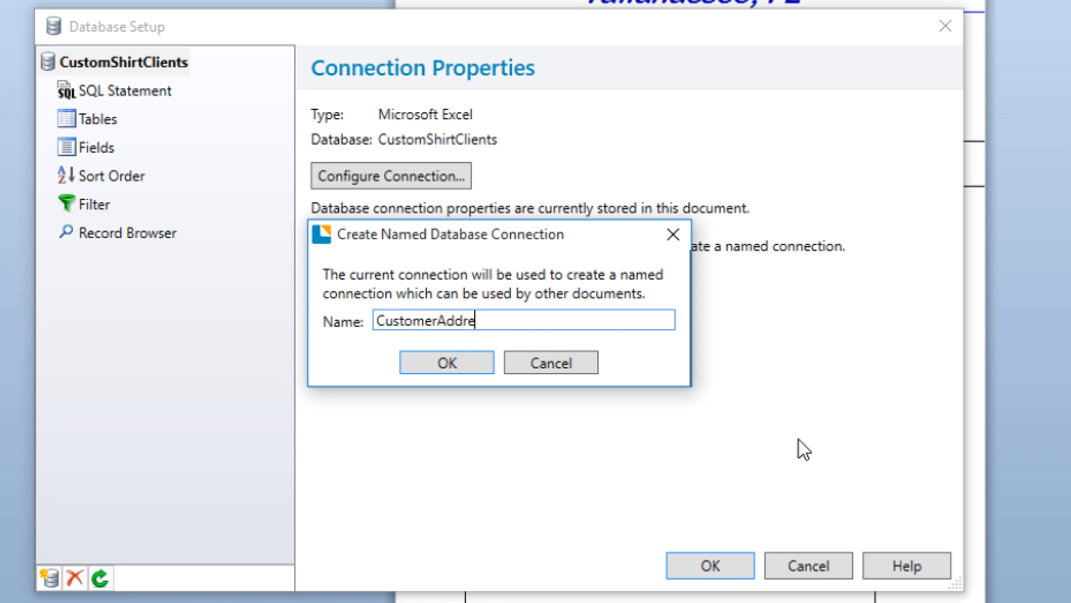
pyautogui.write('sses')
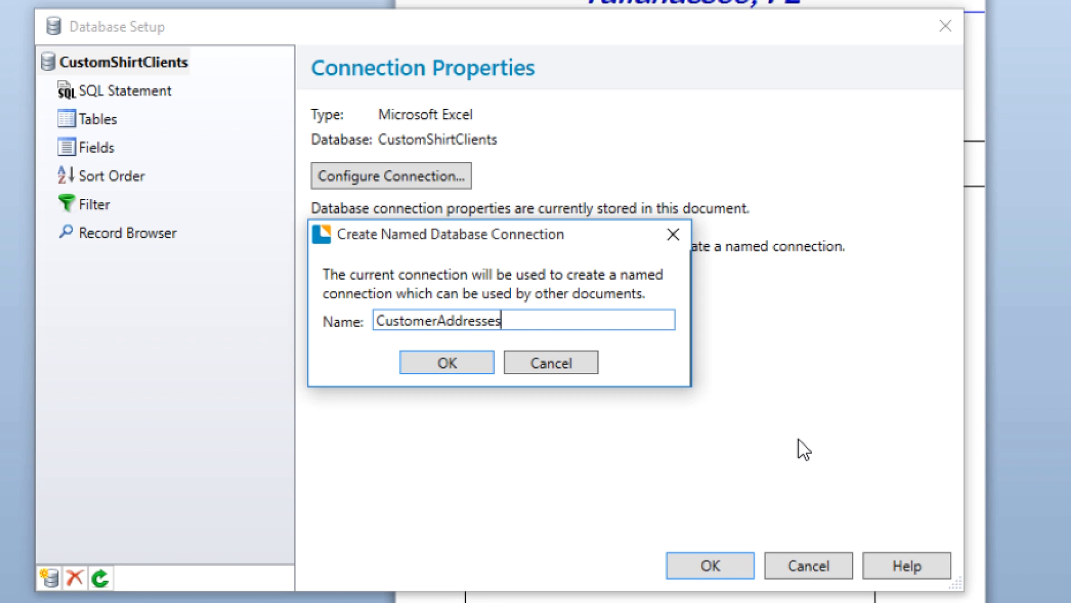
pyautogui.moveTo(589, 461)
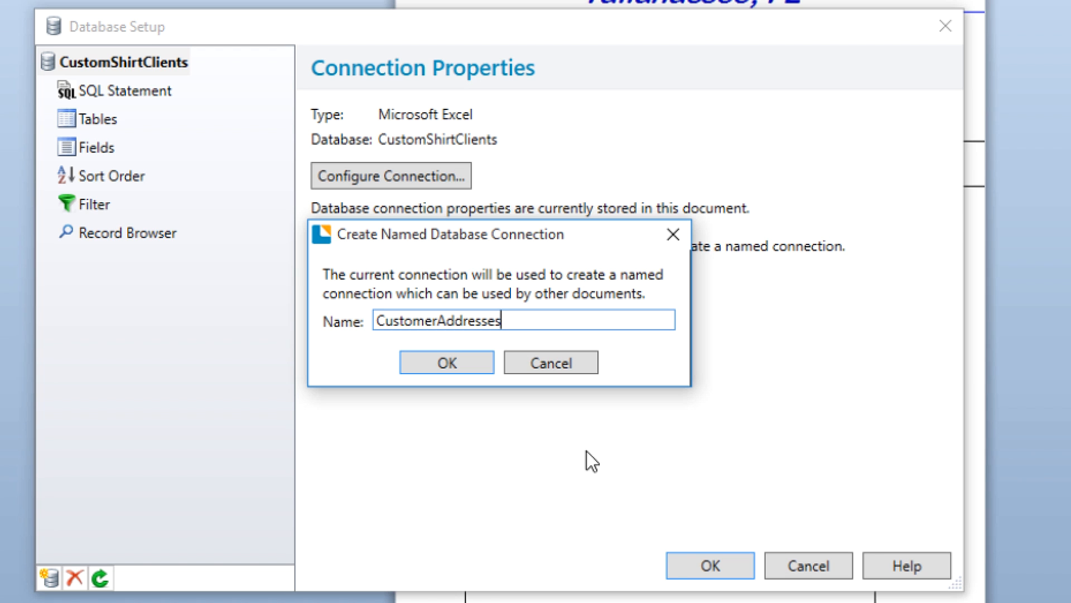
pyautogui.click(446, 362)
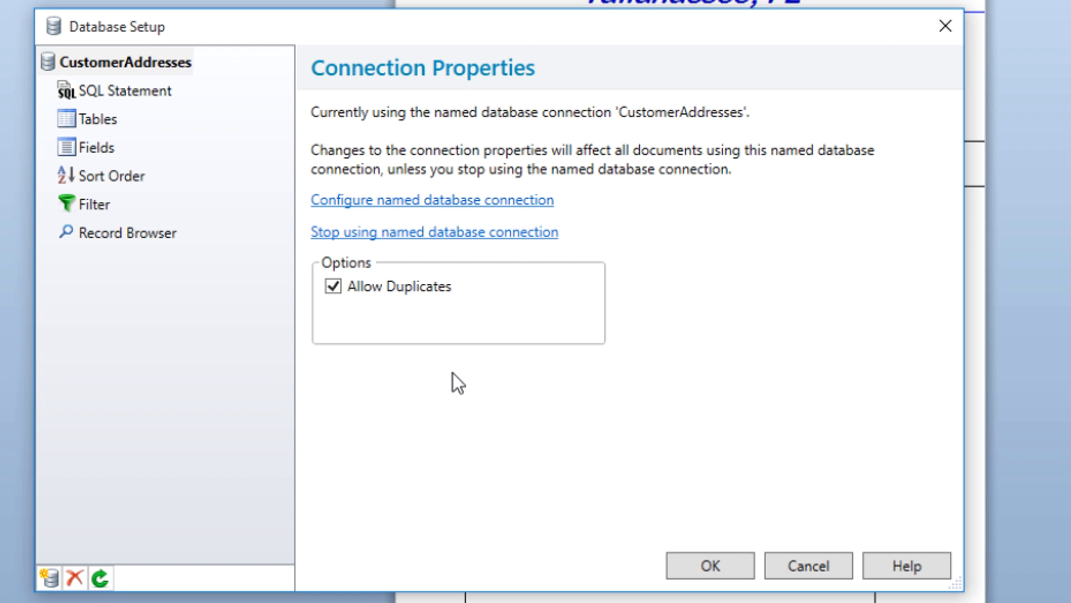
pyautogui.click(710, 565)
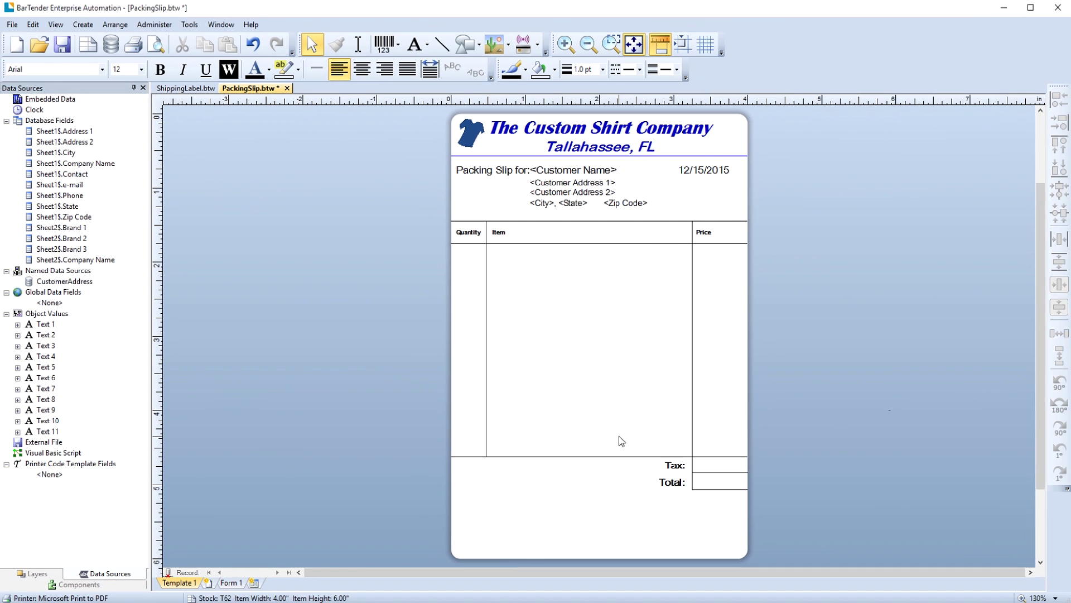
pyautogui.moveTo(185, 91)
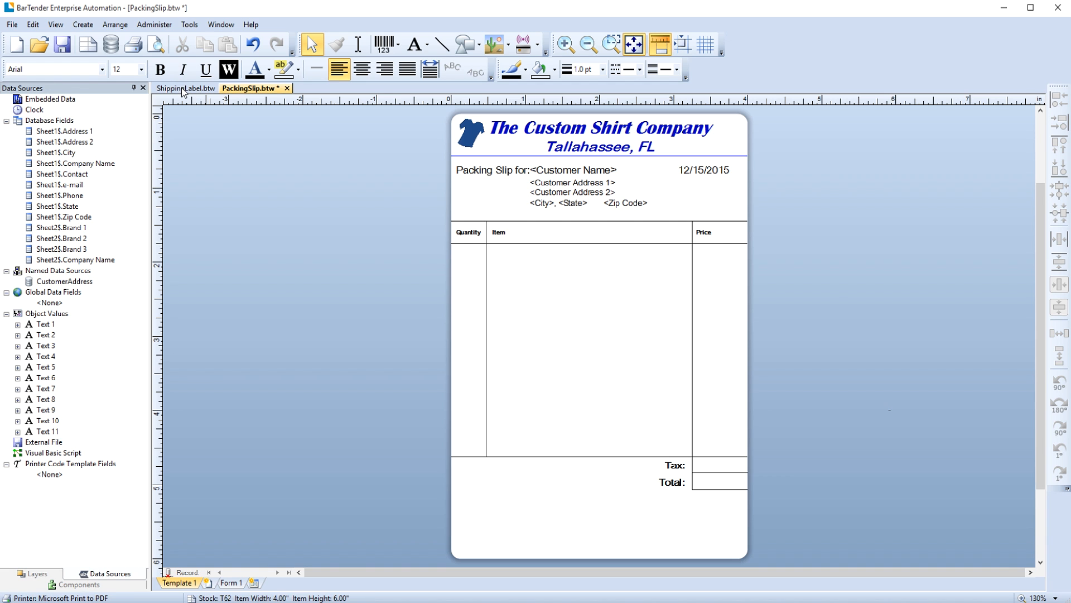
# Step: Connect the ShippingLabel document to the CustomerAddresses connection using Sheet1$
pyautogui.click(184, 88)
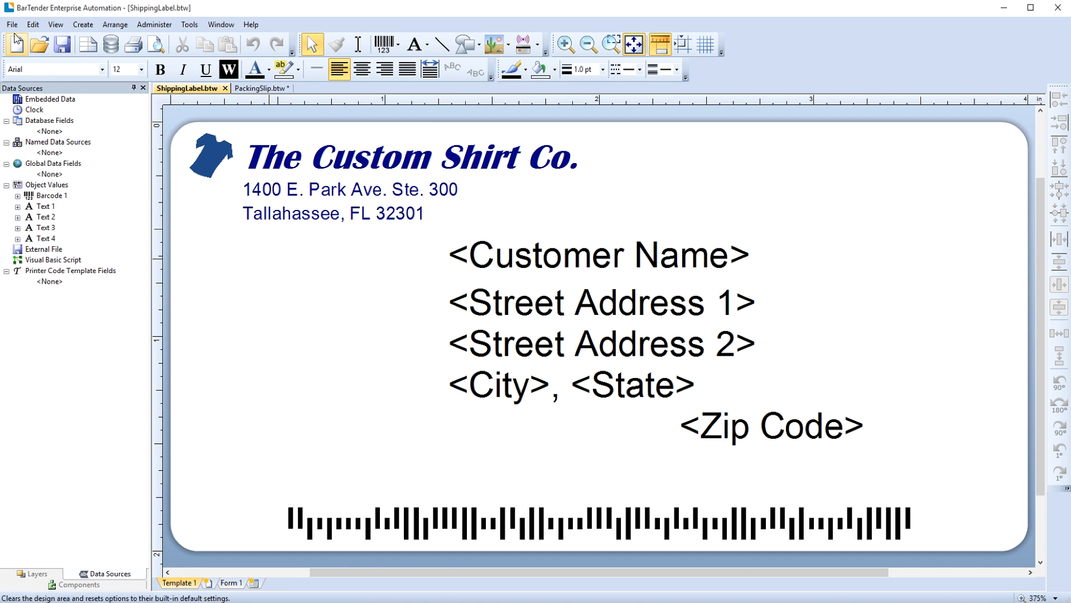
pyautogui.click(18, 25)
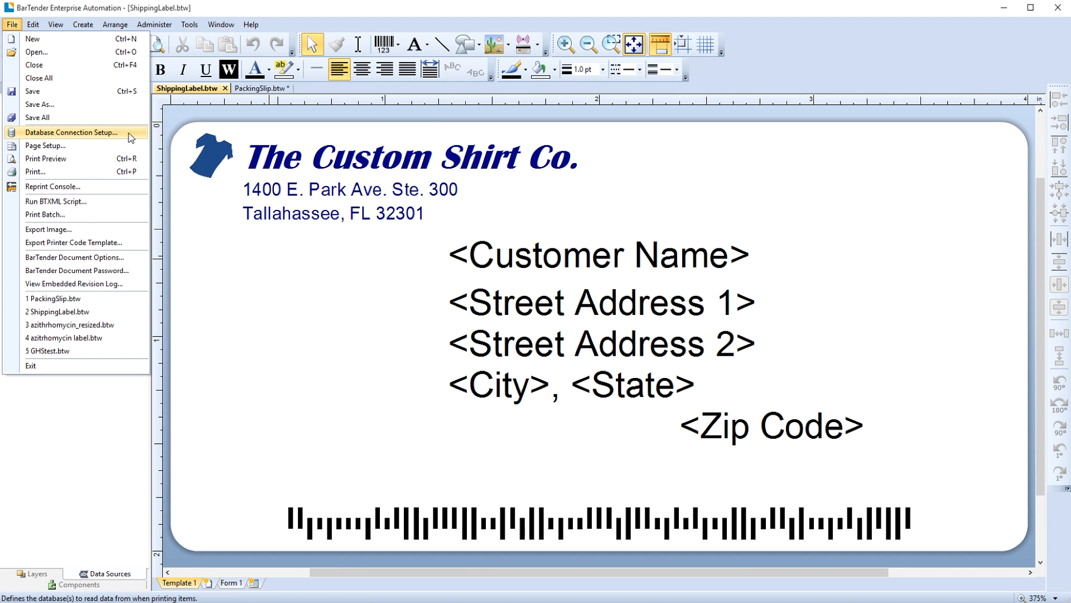
pyautogui.click(72, 131)
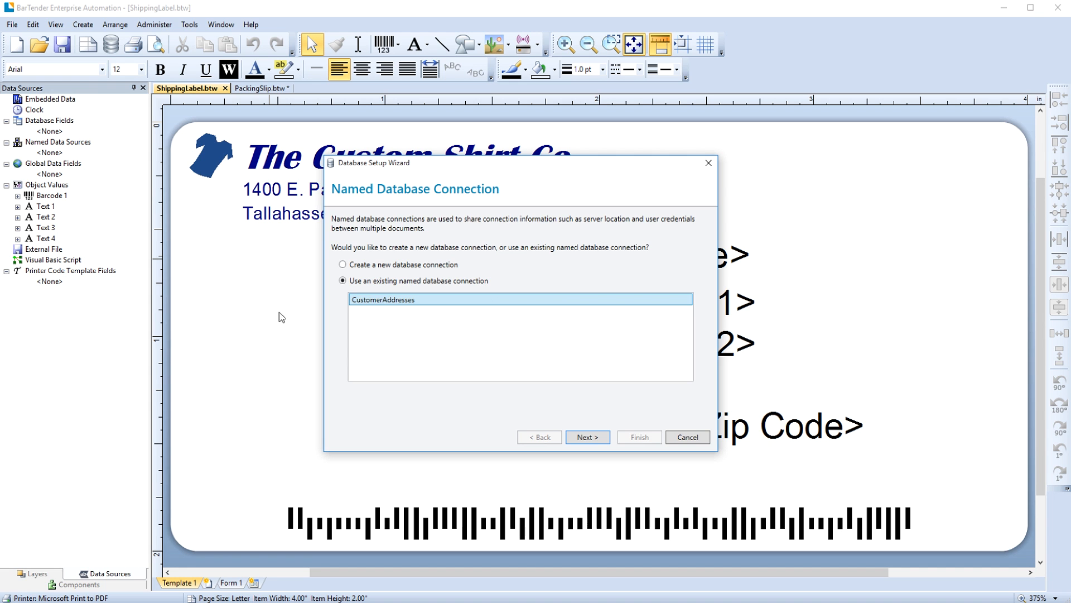
pyautogui.click(588, 437)
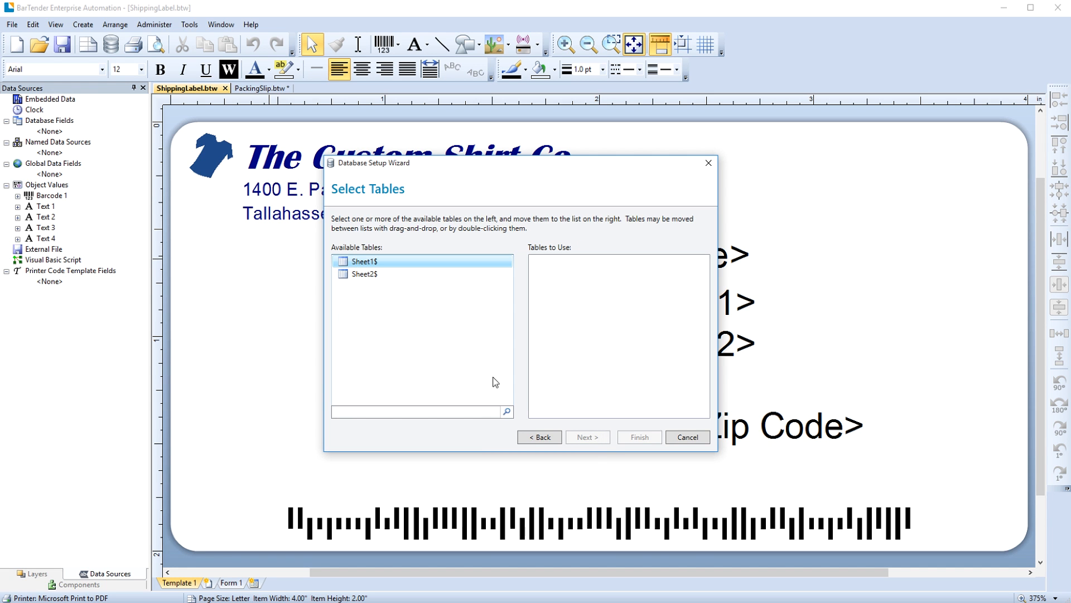
pyautogui.doubleClick(364, 261)
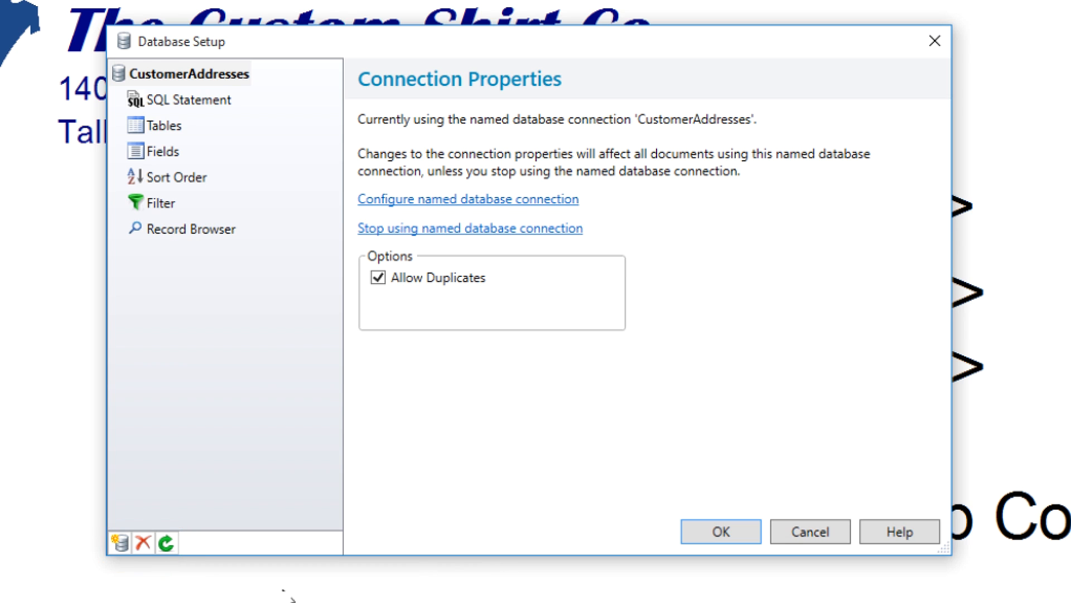
pyautogui.moveTo(143, 543)
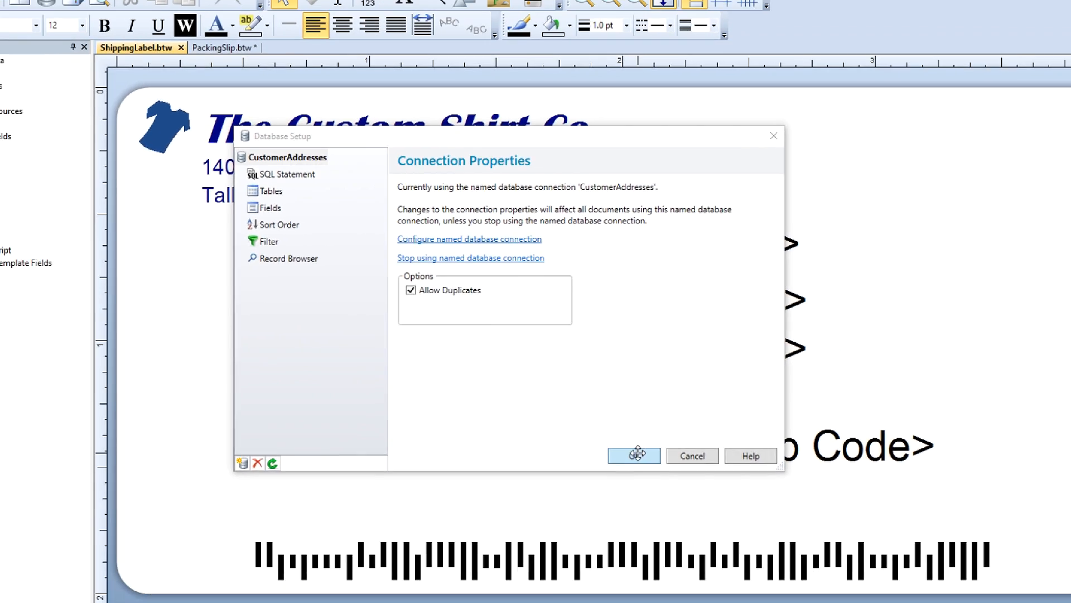
pyautogui.click(634, 456)
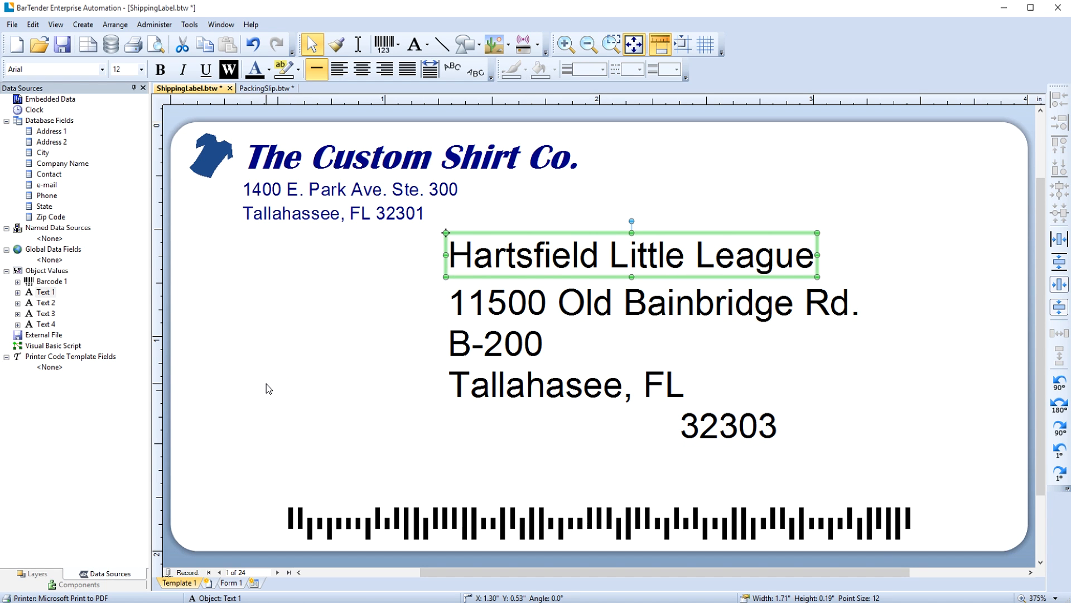
pyautogui.moveTo(265, 393)
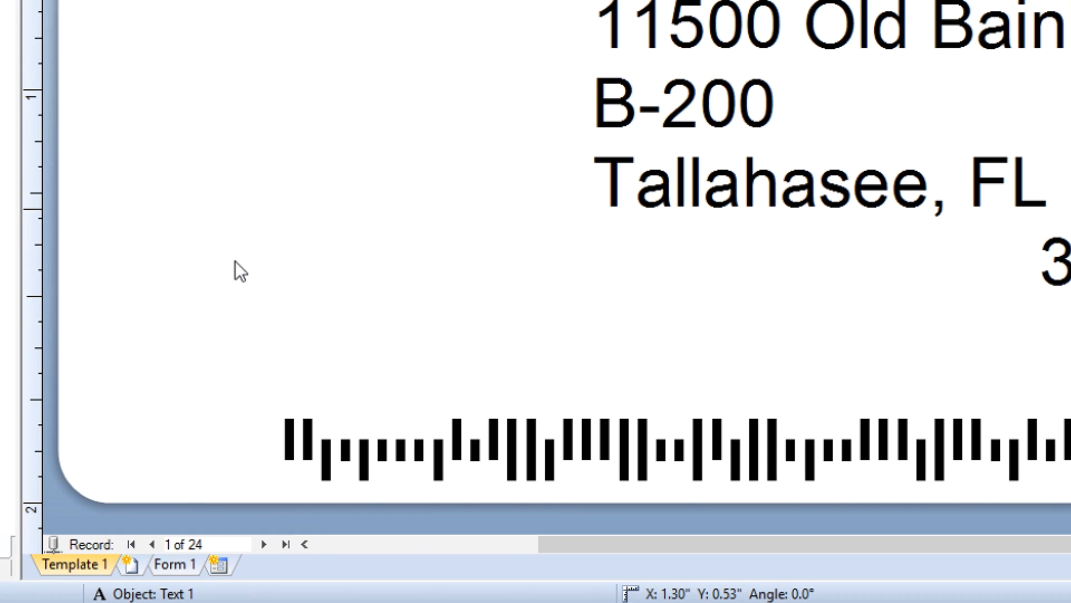
# Step: Advance the shipping label to record 5 of 24, Lenny's BBQ in Crawfordville
pyautogui.click(265, 559)
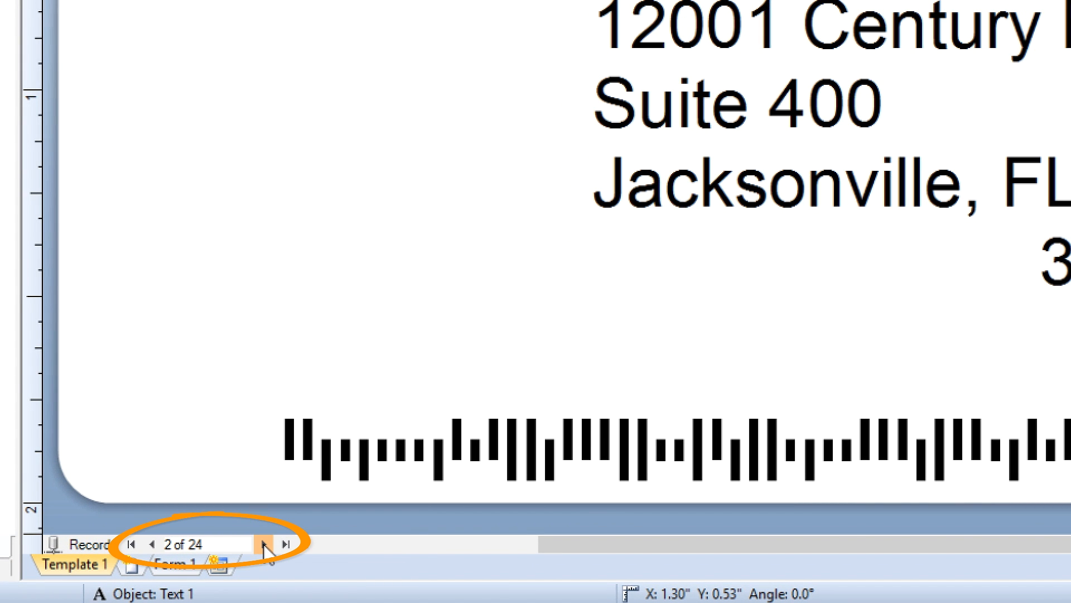
pyautogui.click(265, 544)
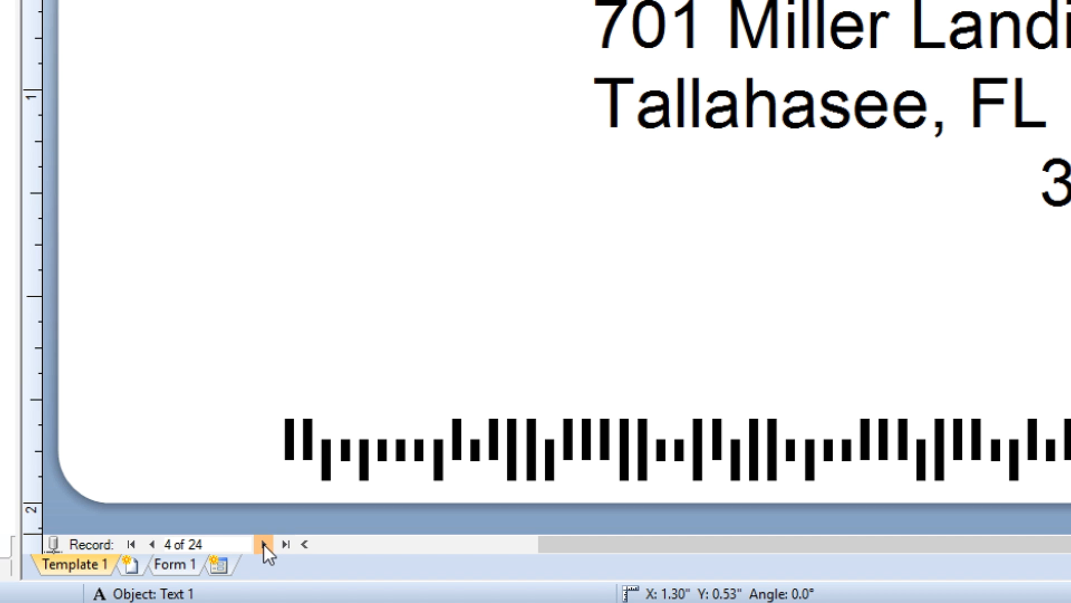
pyautogui.click(264, 543)
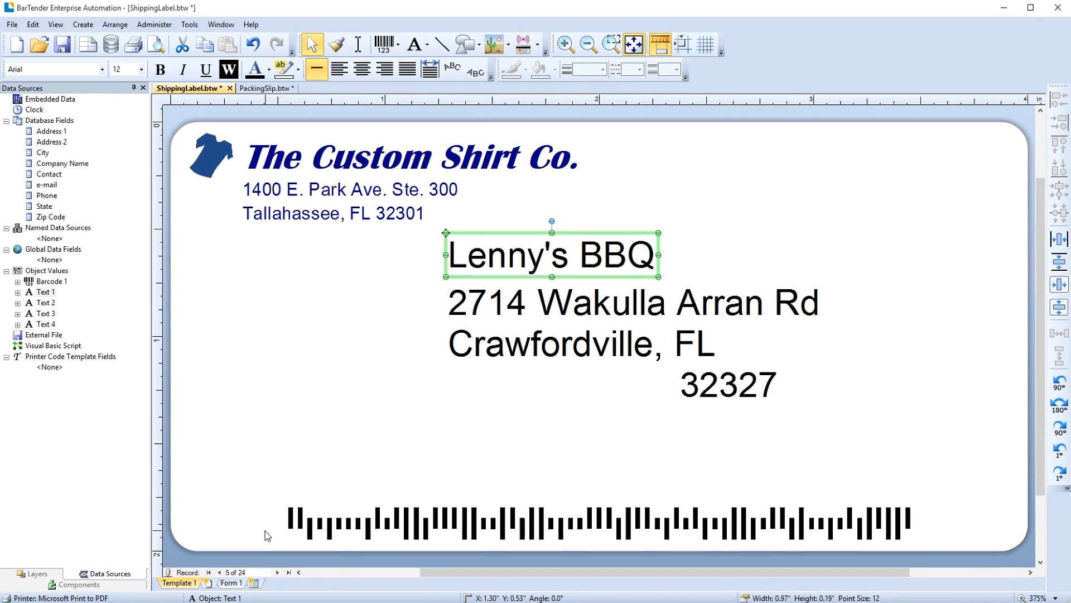
pyautogui.moveTo(12, 25)
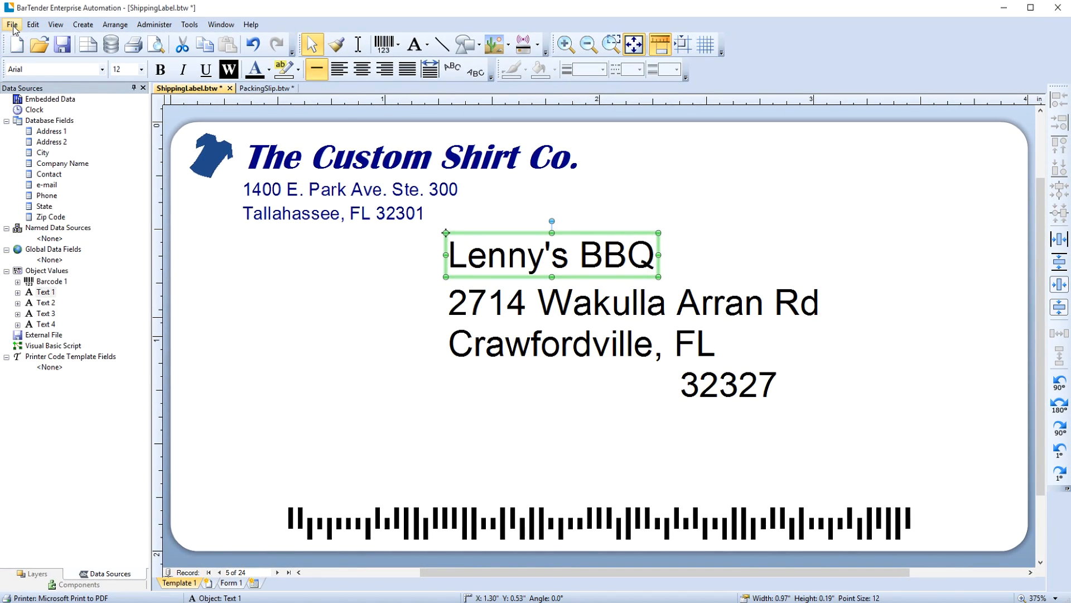
pyautogui.click(14, 24)
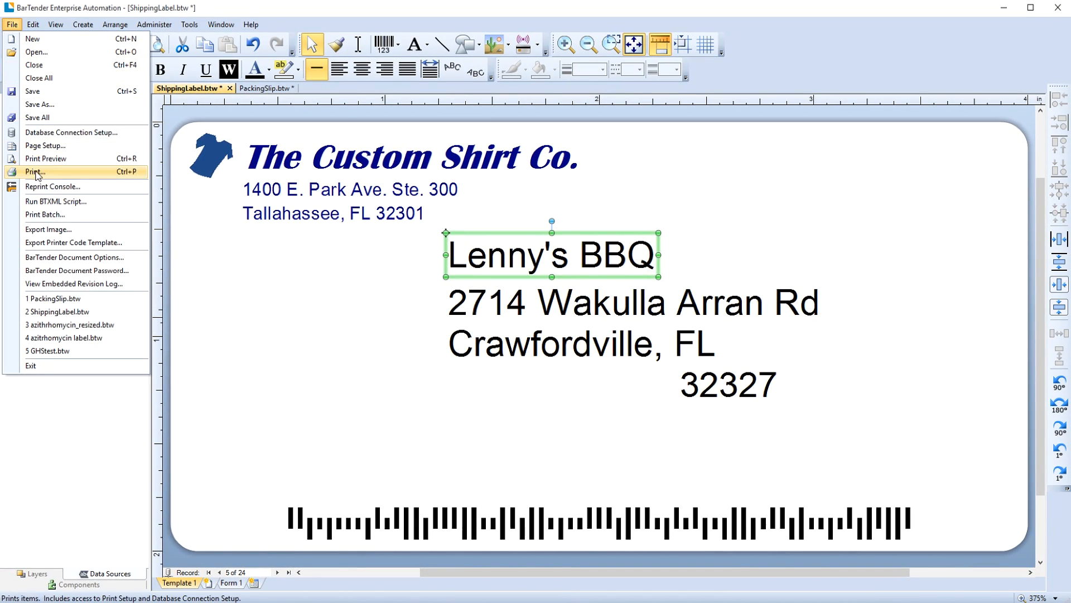
# Step: In the Print dialog, set Queried Records to Selected with records 5-10
pyautogui.click(33, 171)
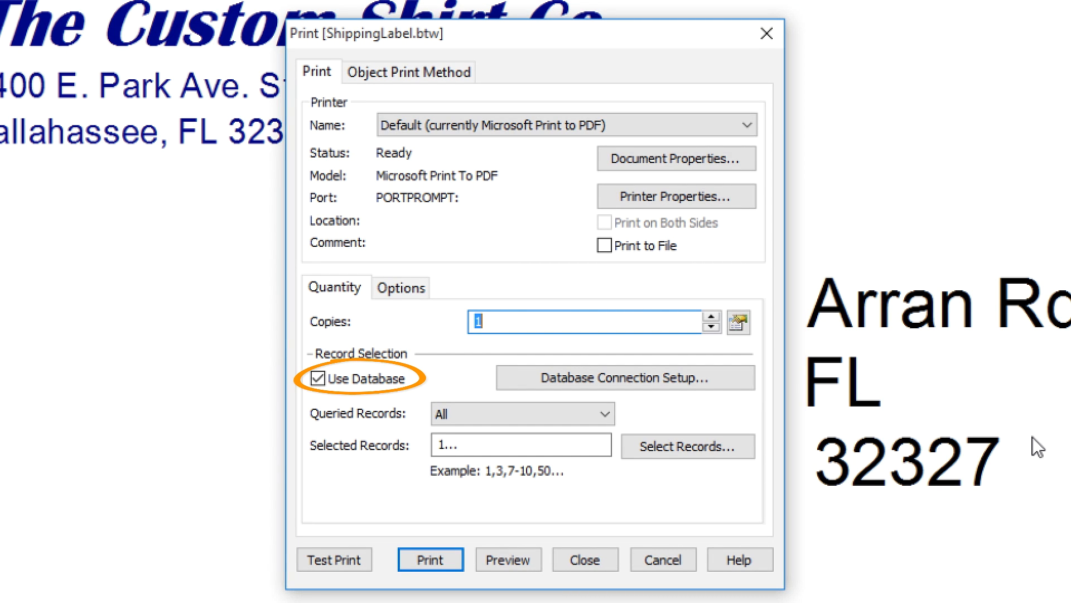
pyautogui.moveTo(986, 462)
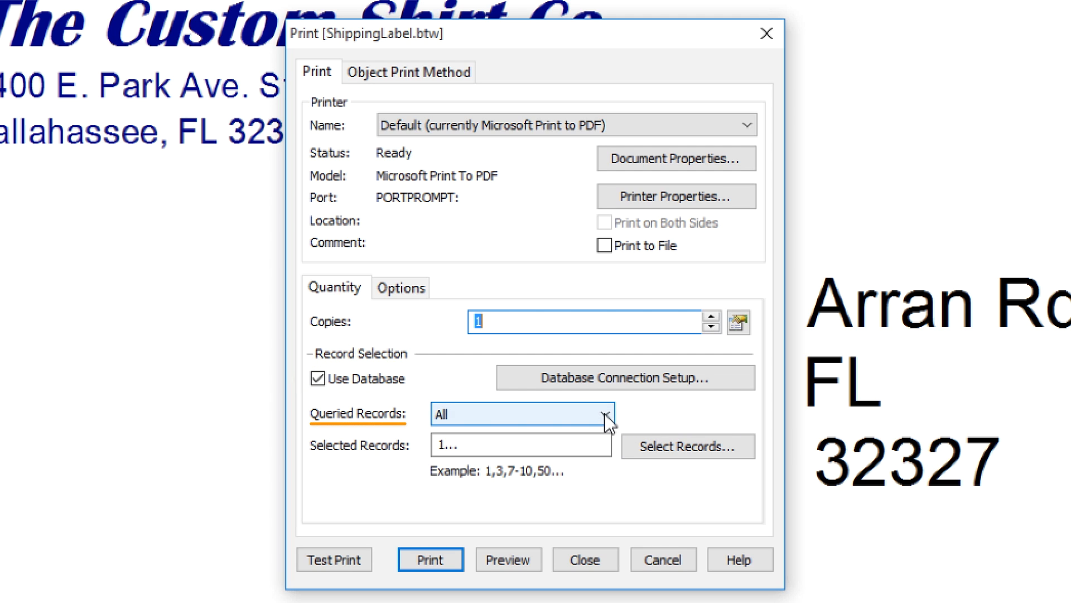
pyautogui.click(606, 414)
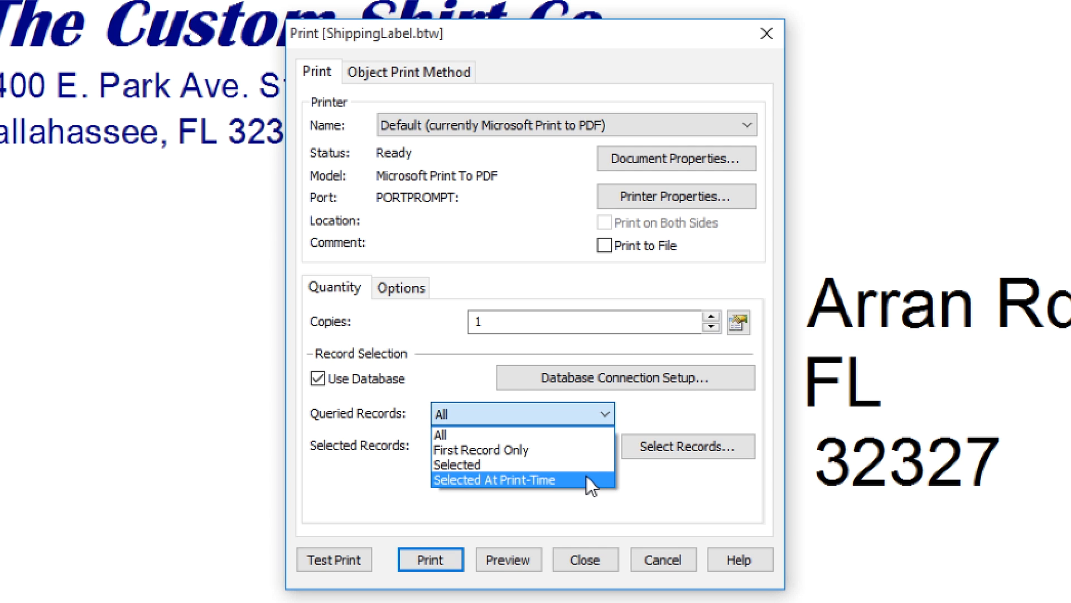
pyautogui.click(458, 464)
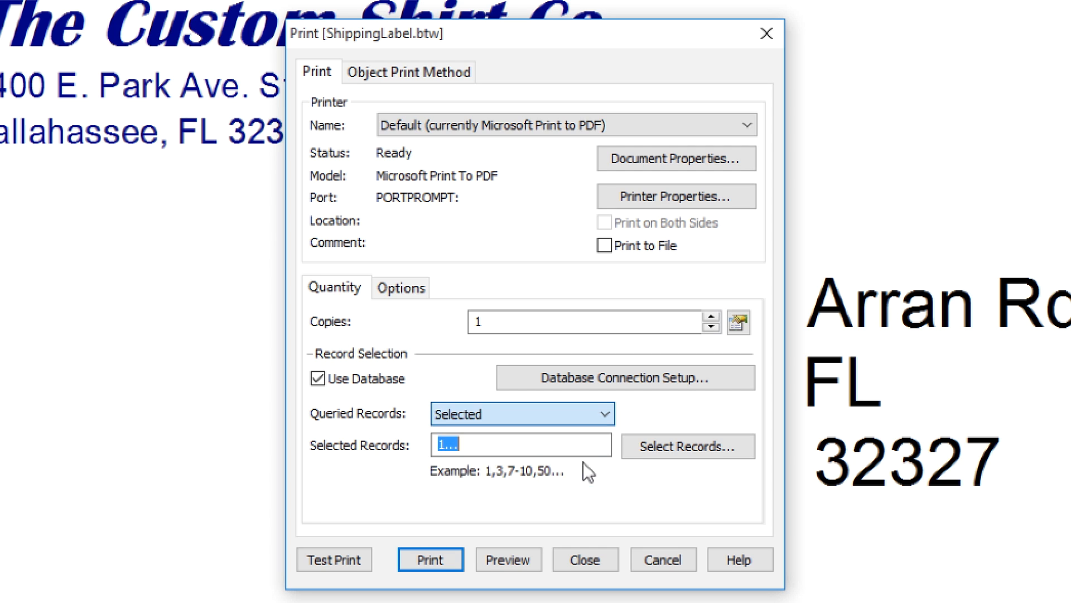
pyautogui.write('5')
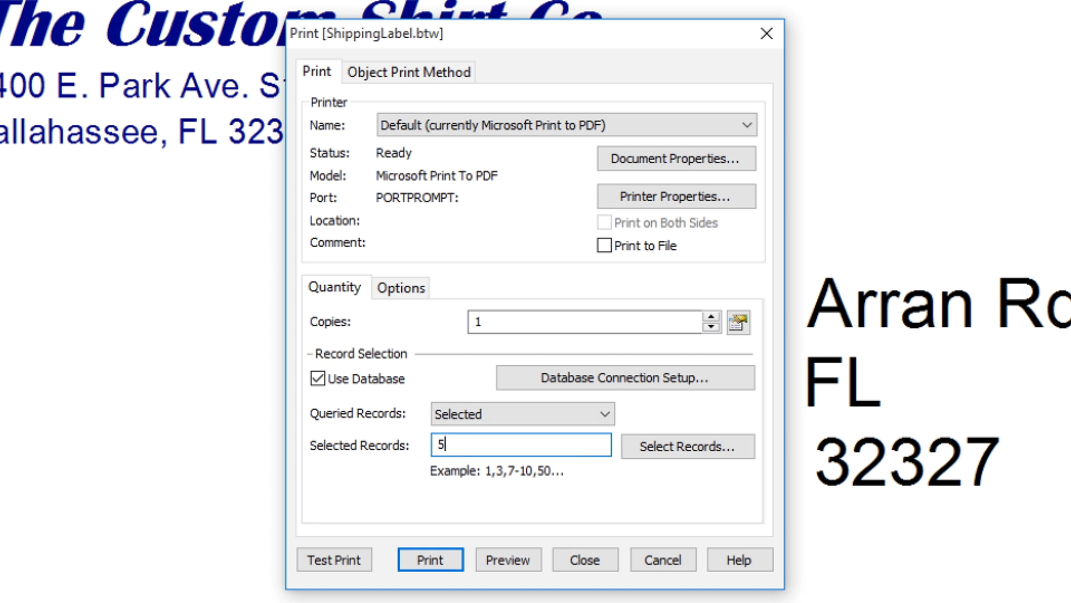
pyautogui.write('-10')
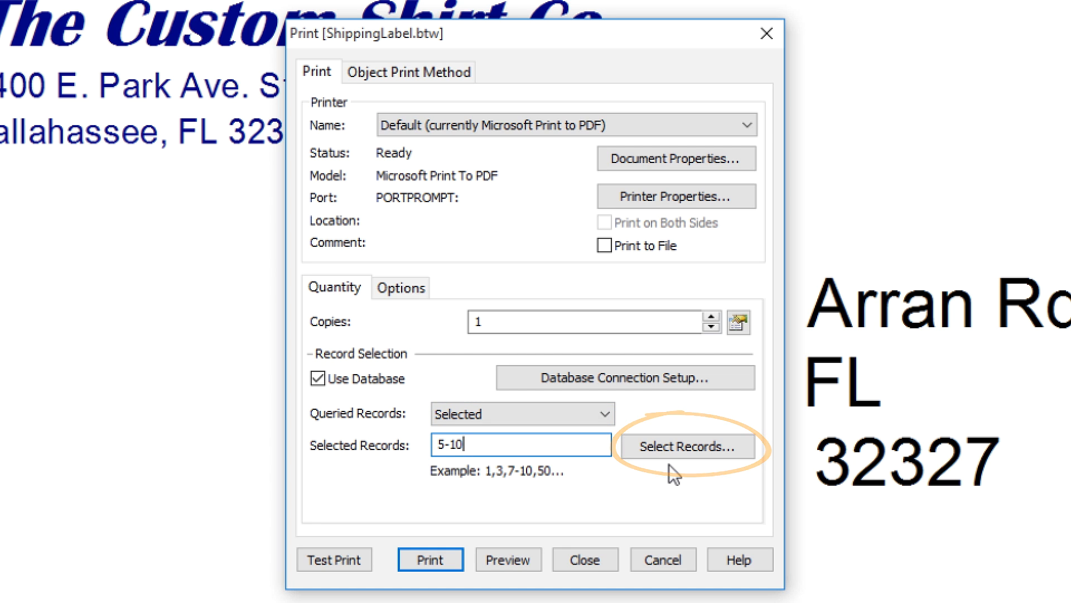
pyautogui.click(685, 447)
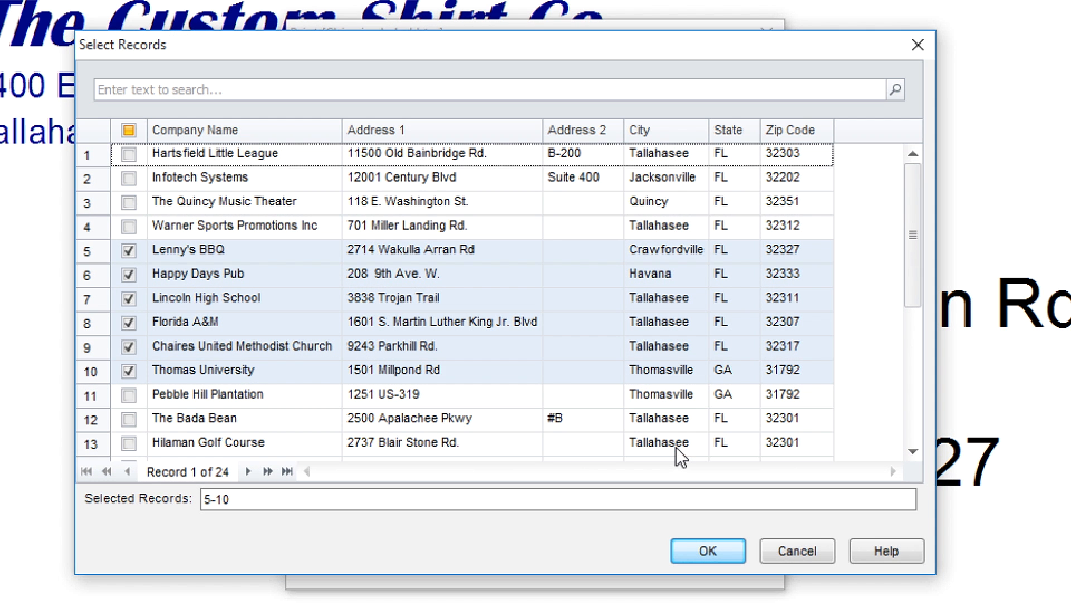
pyautogui.moveTo(674, 465)
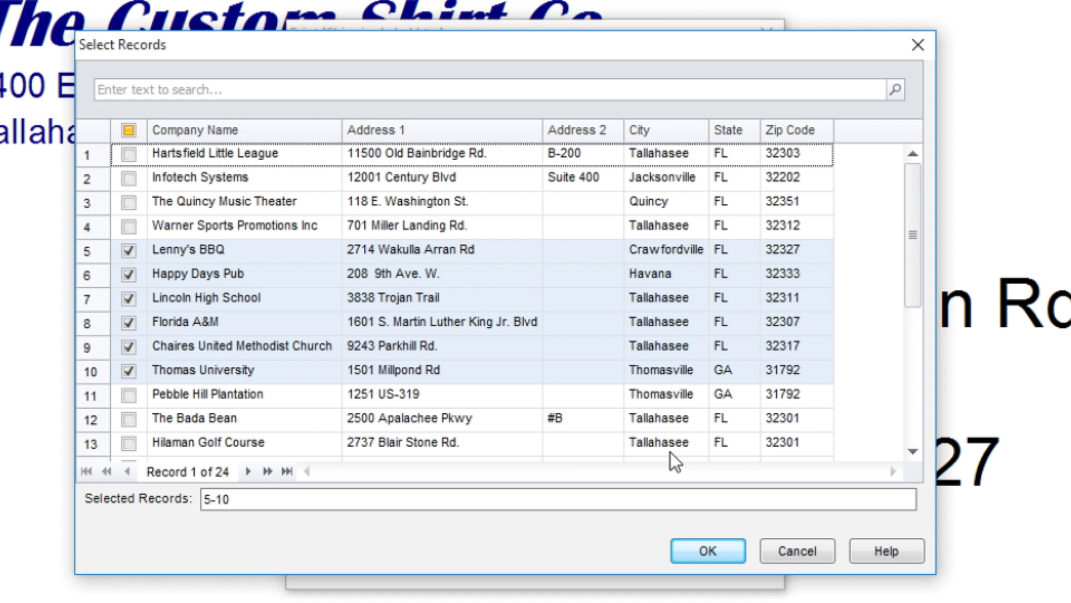
pyautogui.click(310, 514)
pyautogui.write(',12-14')
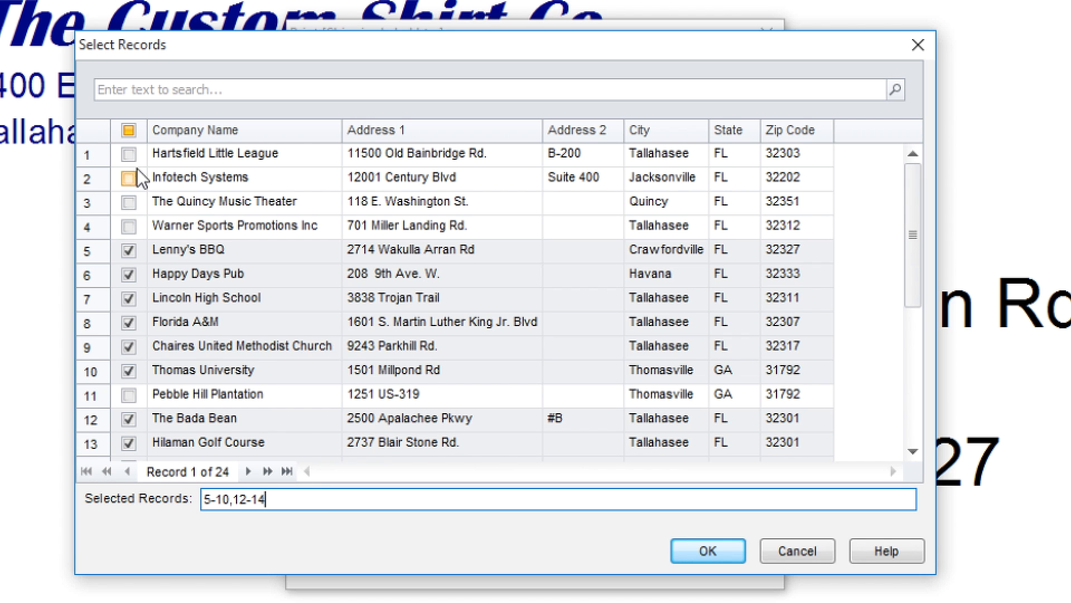
pyautogui.click(128, 178)
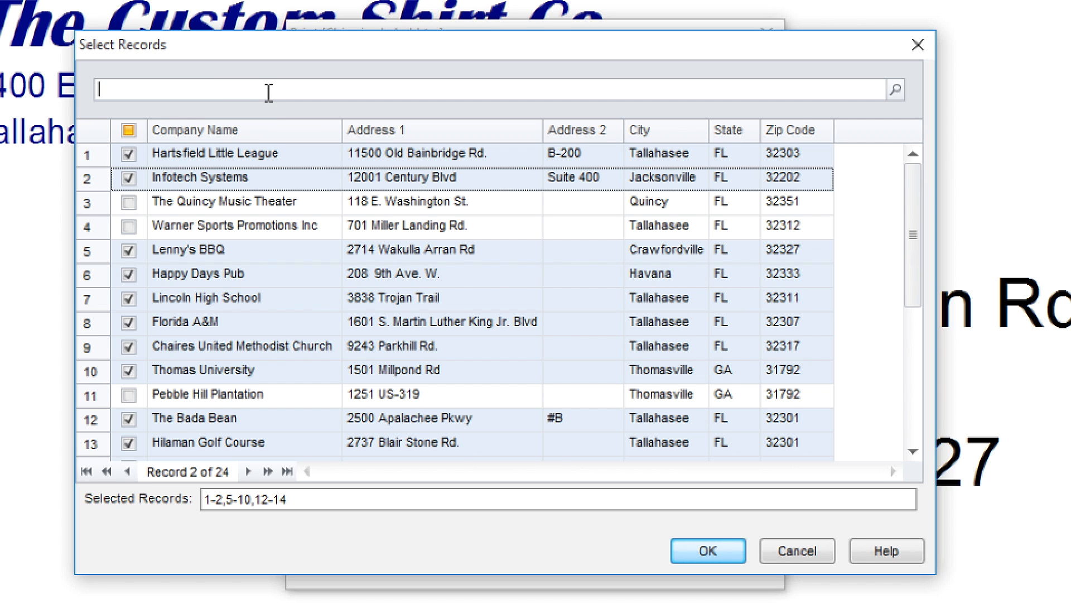
pyautogui.write('Tallahasee')
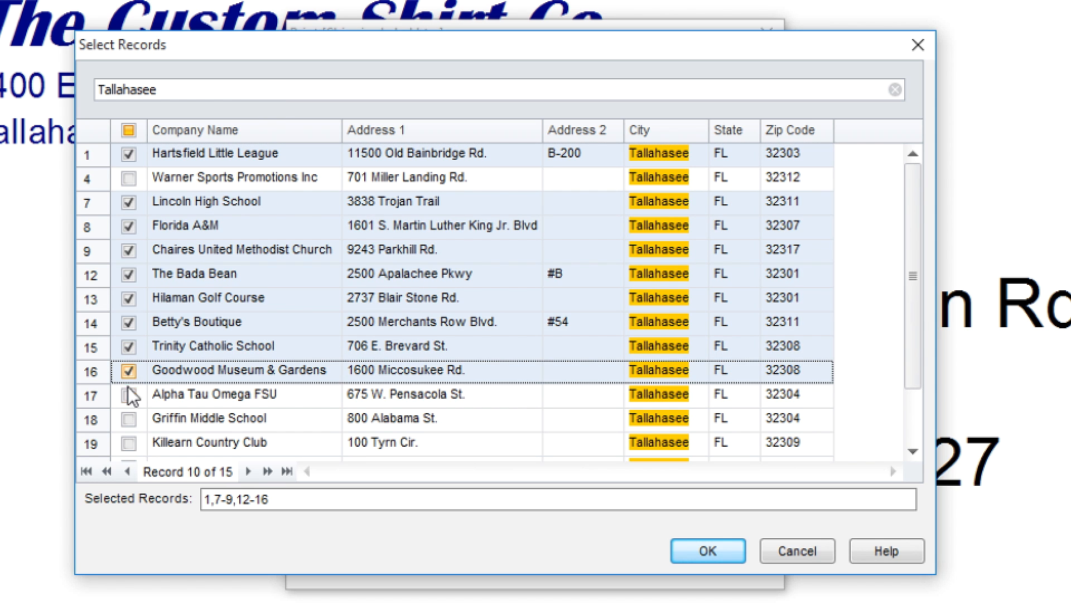
pyautogui.click(128, 394)
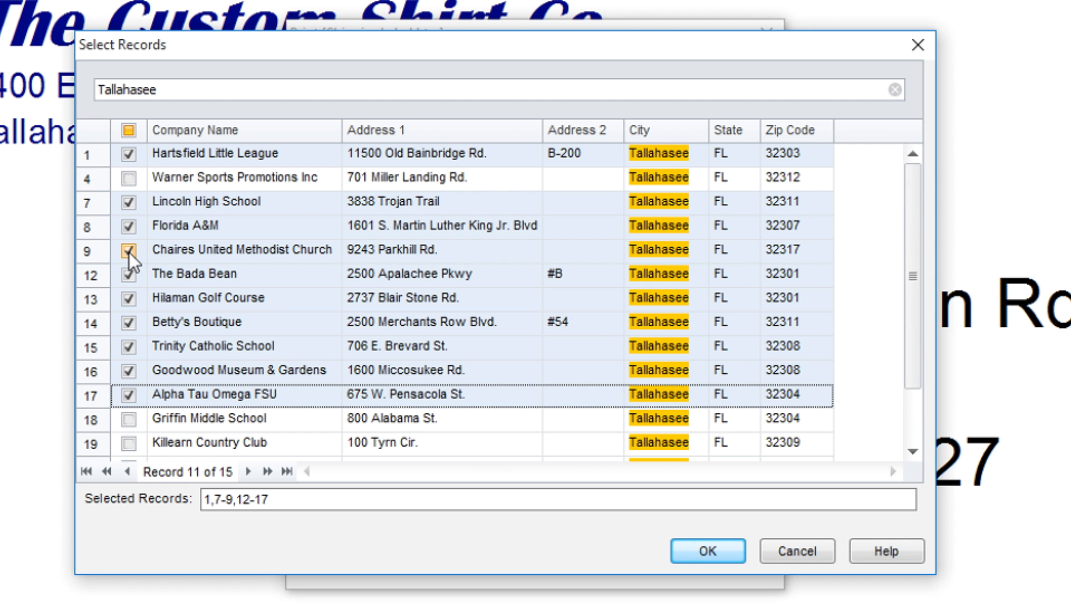
pyautogui.click(127, 250)
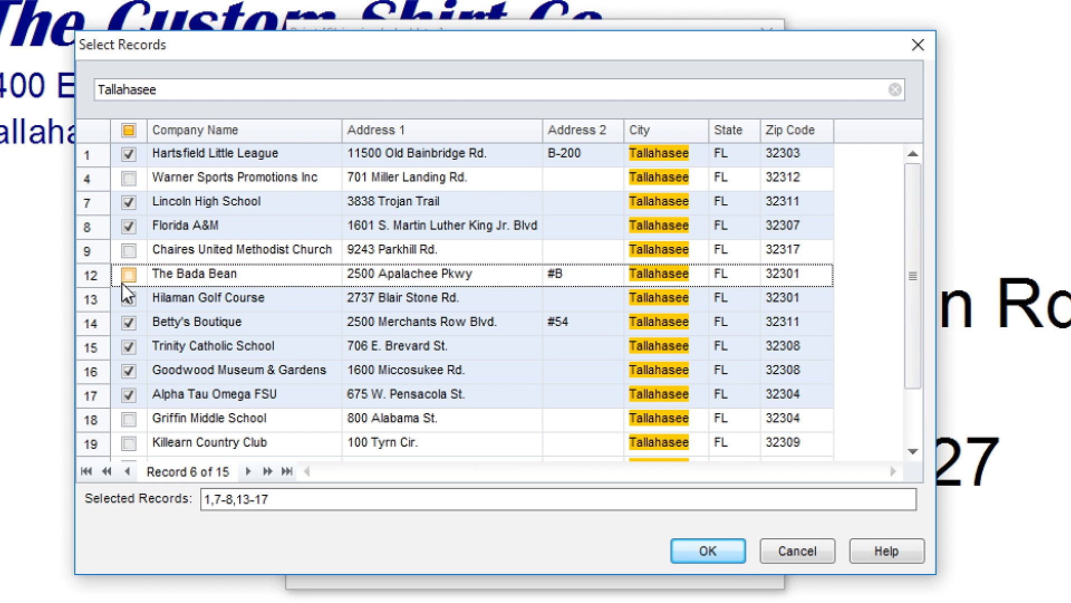
pyautogui.click(708, 550)
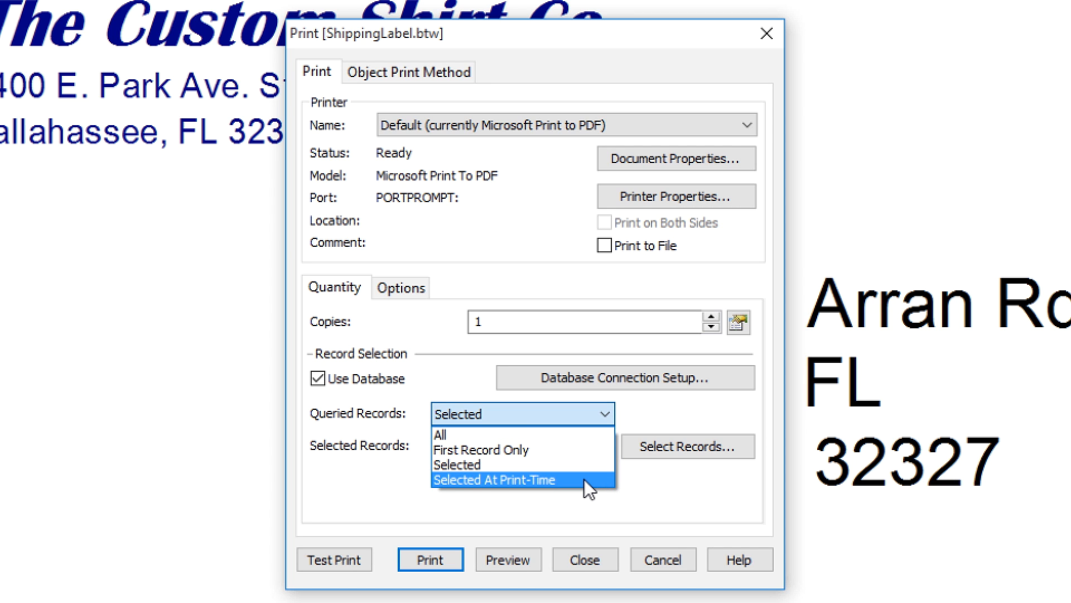
# Step: Switch to Selected At Print-Time, tick records 1, 2 and 12, and preview nine labels
pyautogui.click(493, 479)
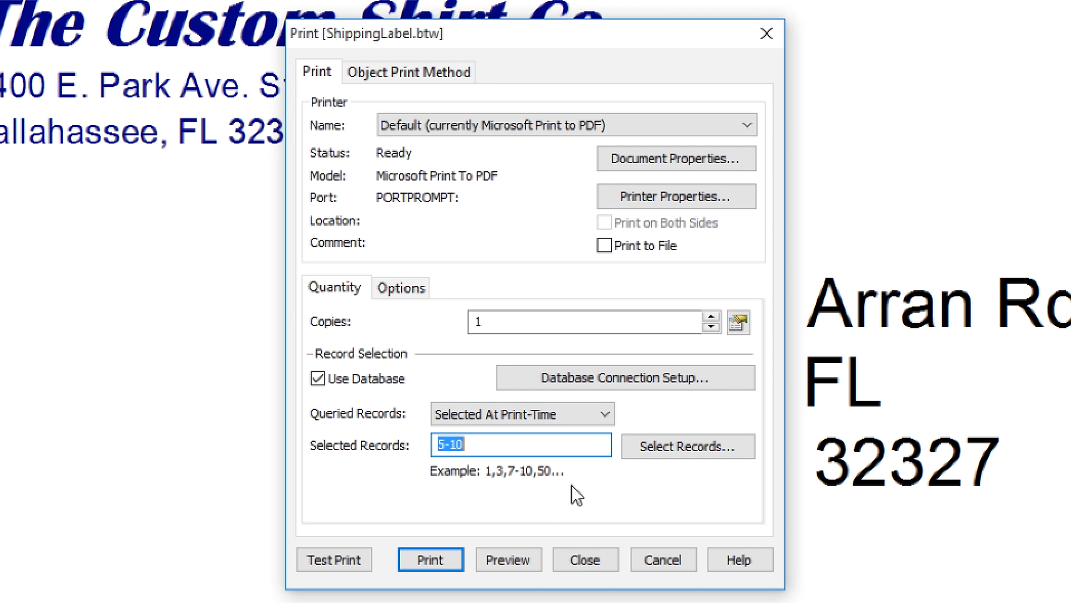
pyautogui.click(687, 447)
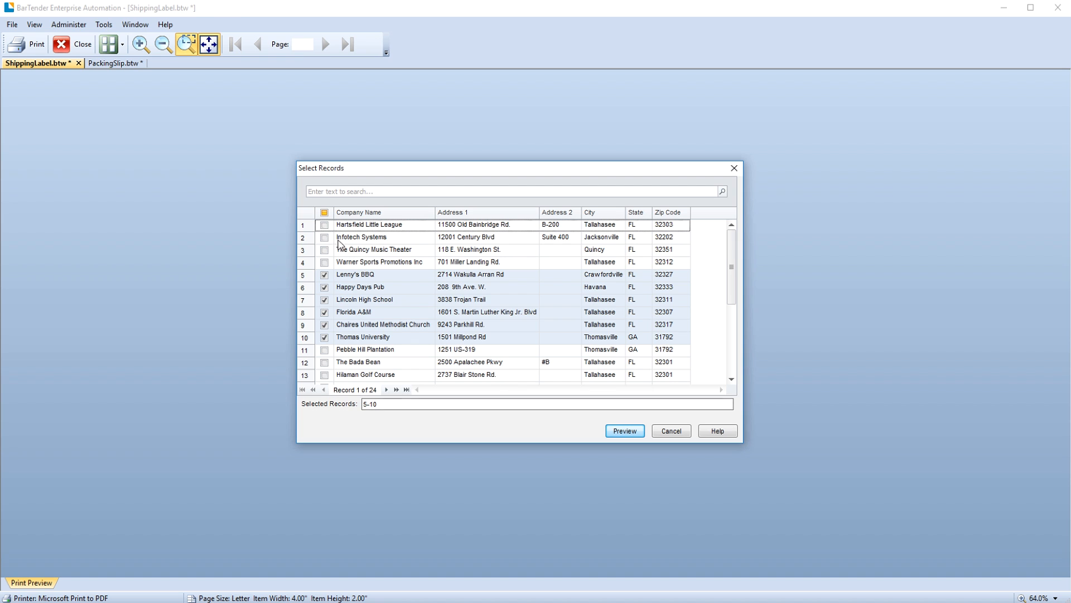
pyautogui.click(324, 237)
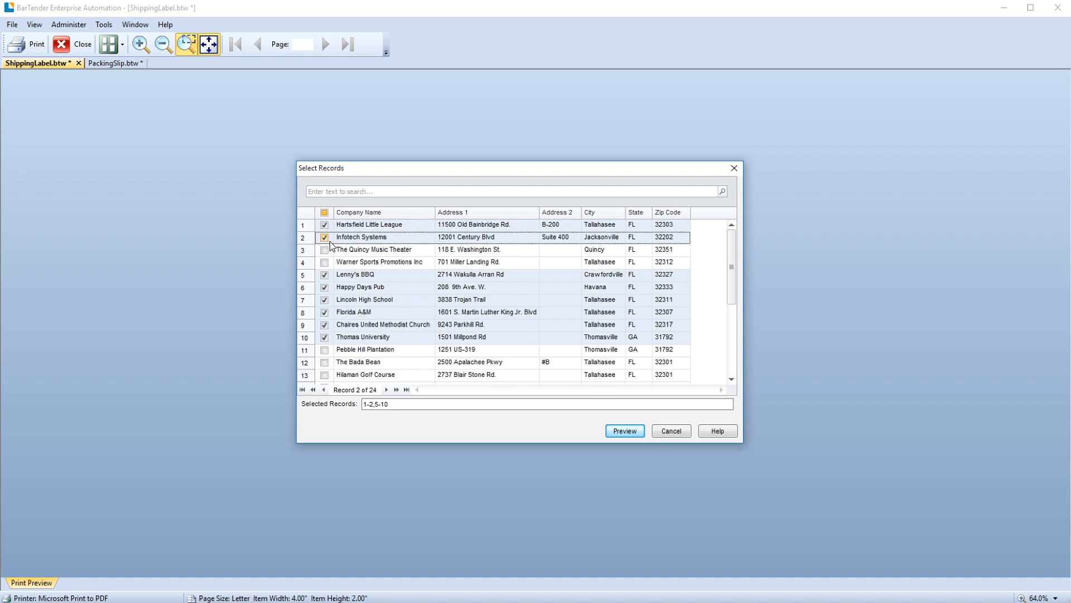
pyautogui.click(323, 362)
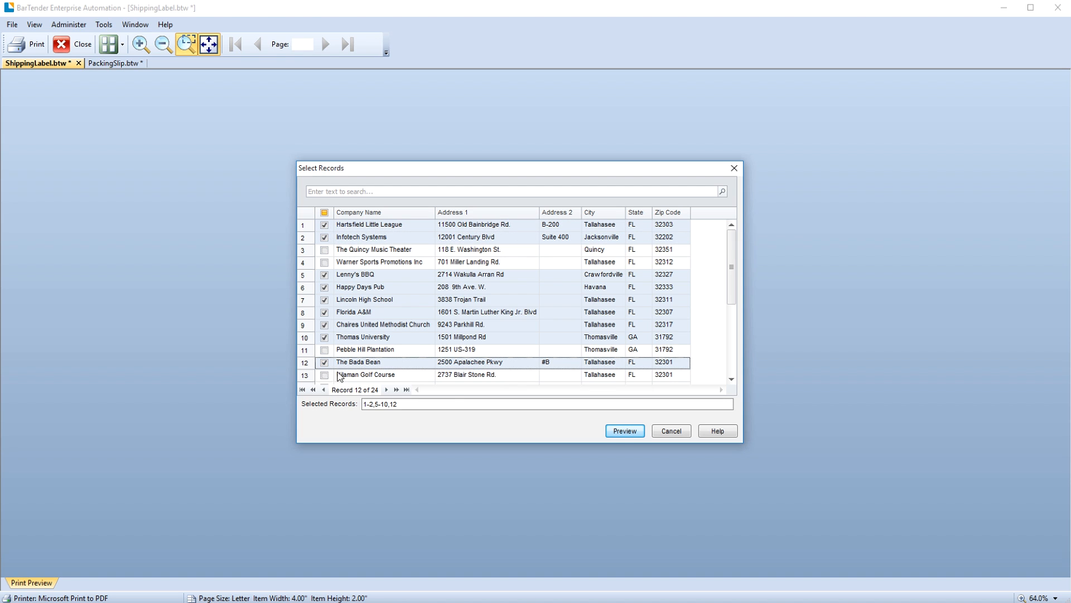
pyautogui.click(625, 430)
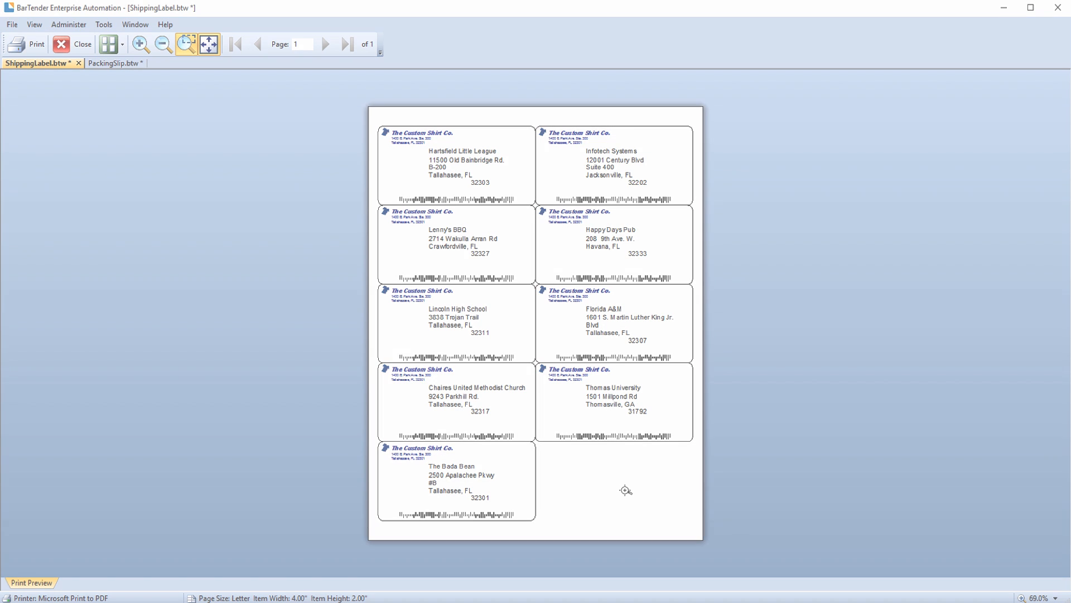
# Step: Close the print preview and show the Help menu's resources
pyautogui.click(77, 44)
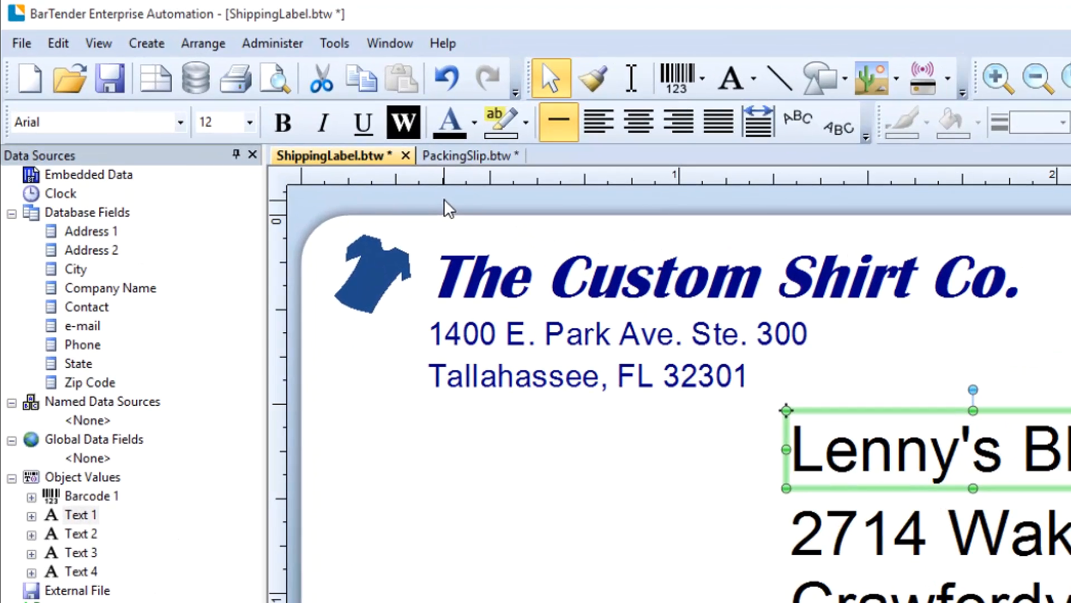
pyautogui.click(442, 43)
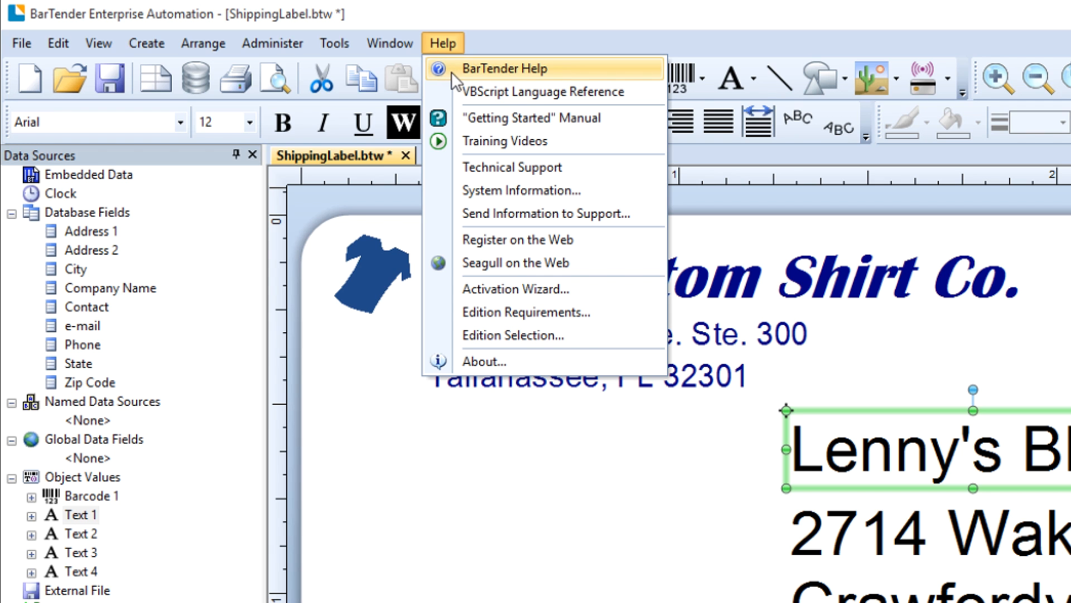